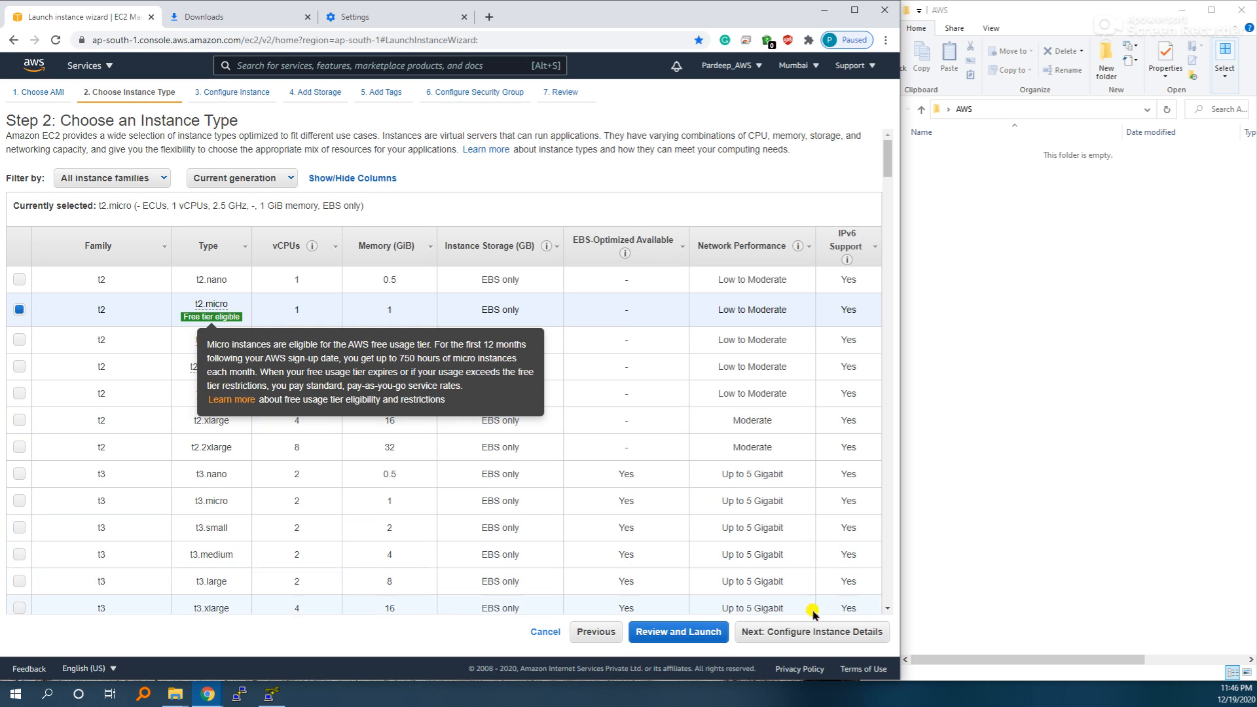
# Step: Advance the t2.micro launch wizard past instance details and storage to Add Tags
pyautogui.click(810, 632)
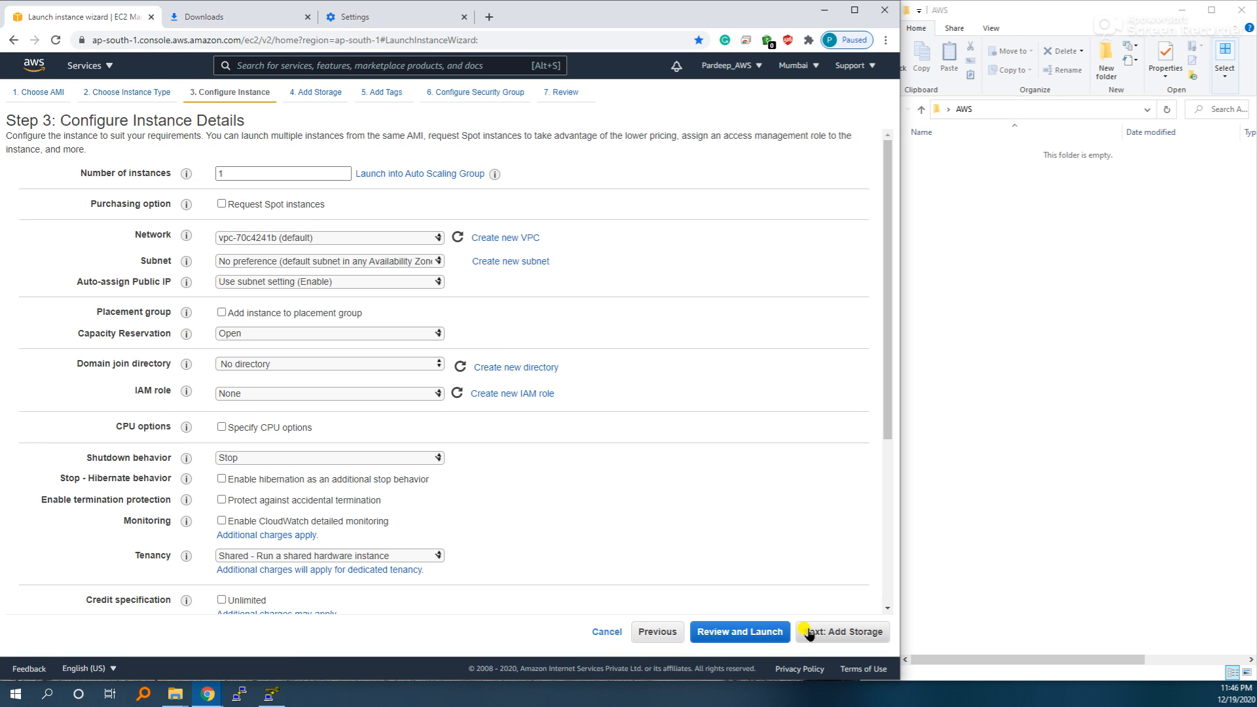
pyautogui.click(841, 632)
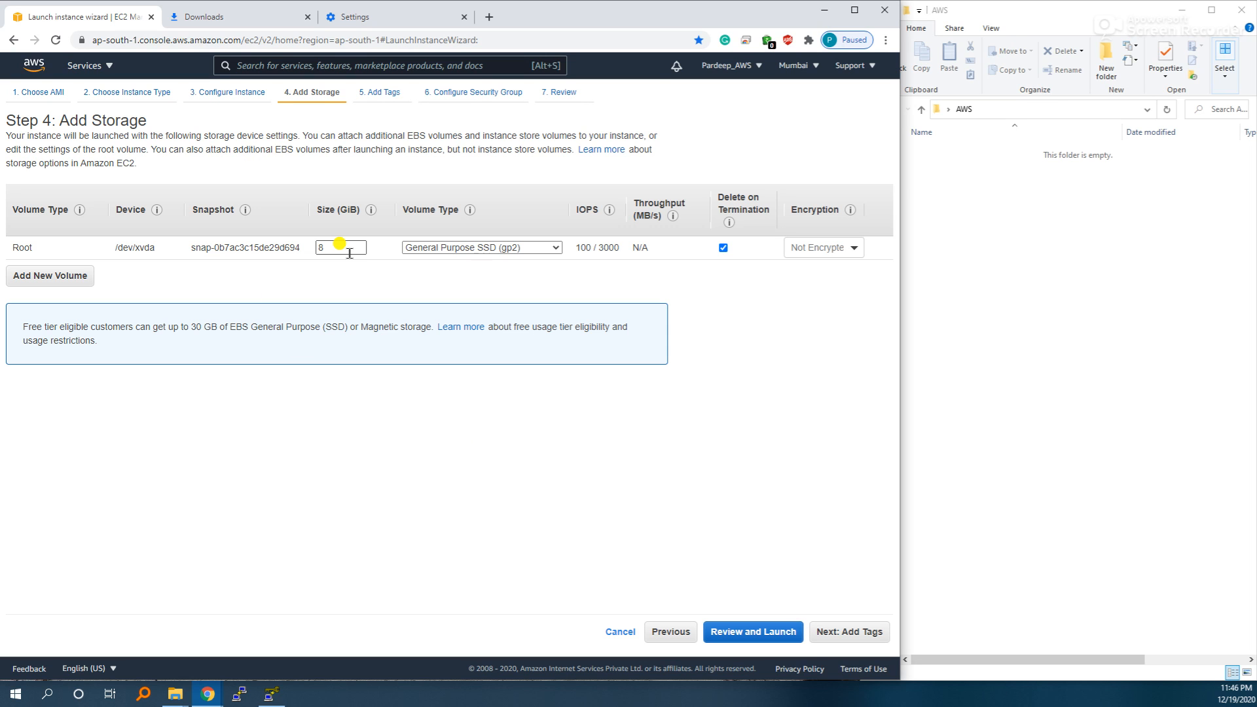
pyautogui.click(847, 632)
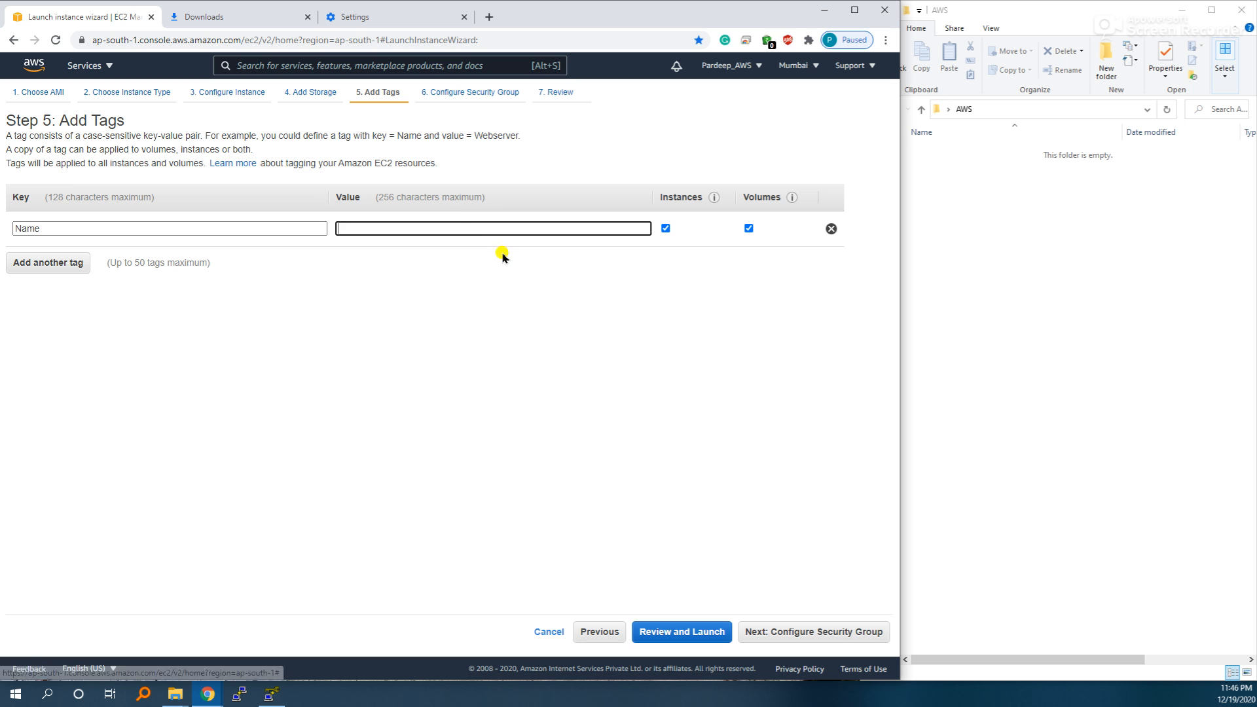
# Step: Set the Name tag to OS, keep the SSH security group, and proceed to review and launch
pyautogui.write('Pd1')
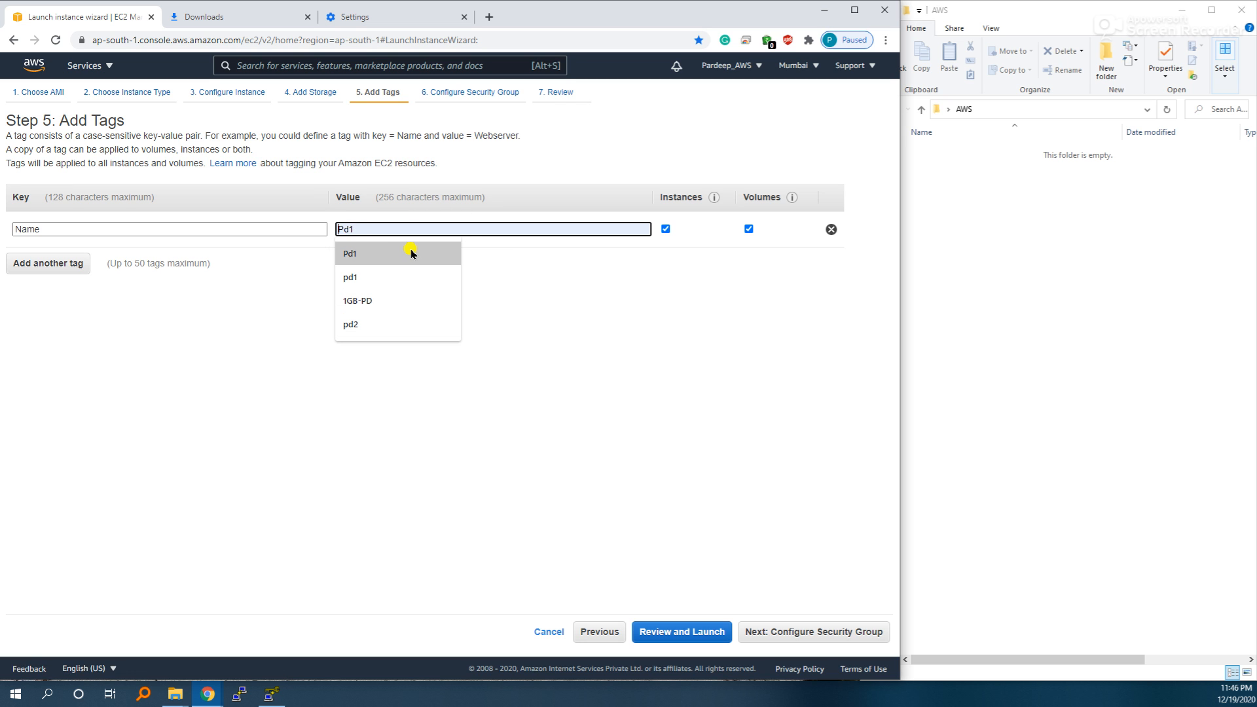
pyautogui.write('OS')
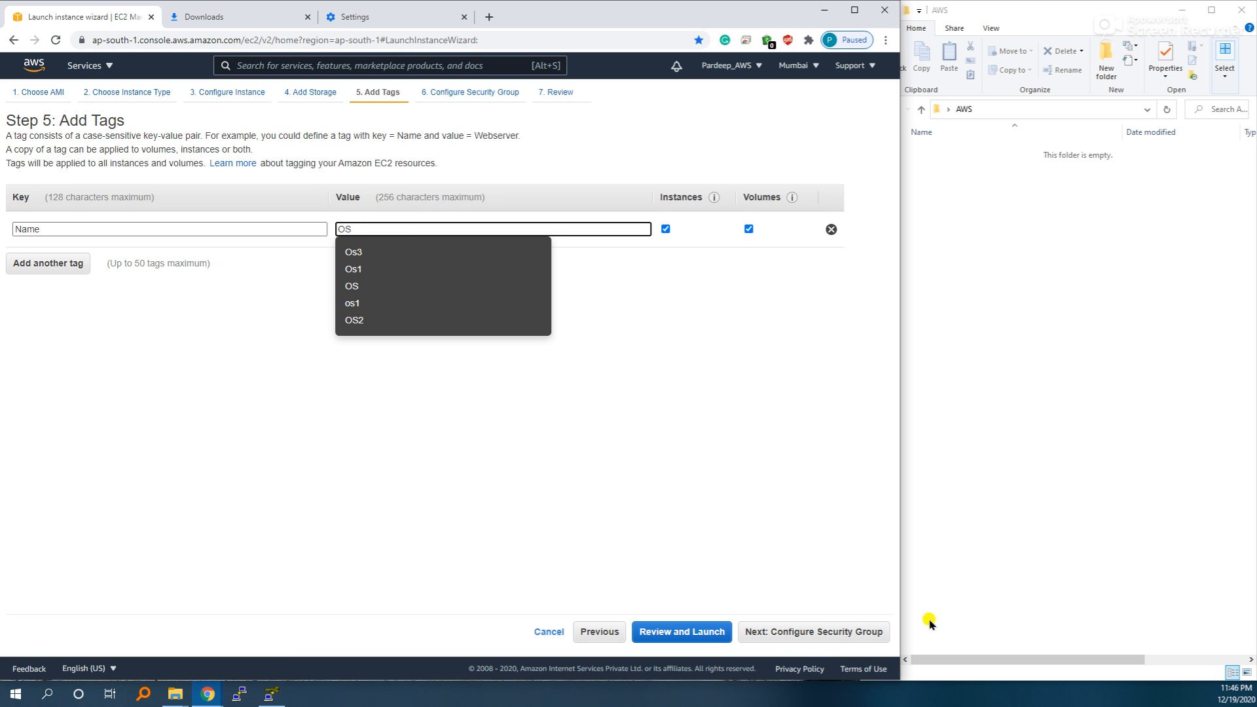
pyautogui.click(812, 632)
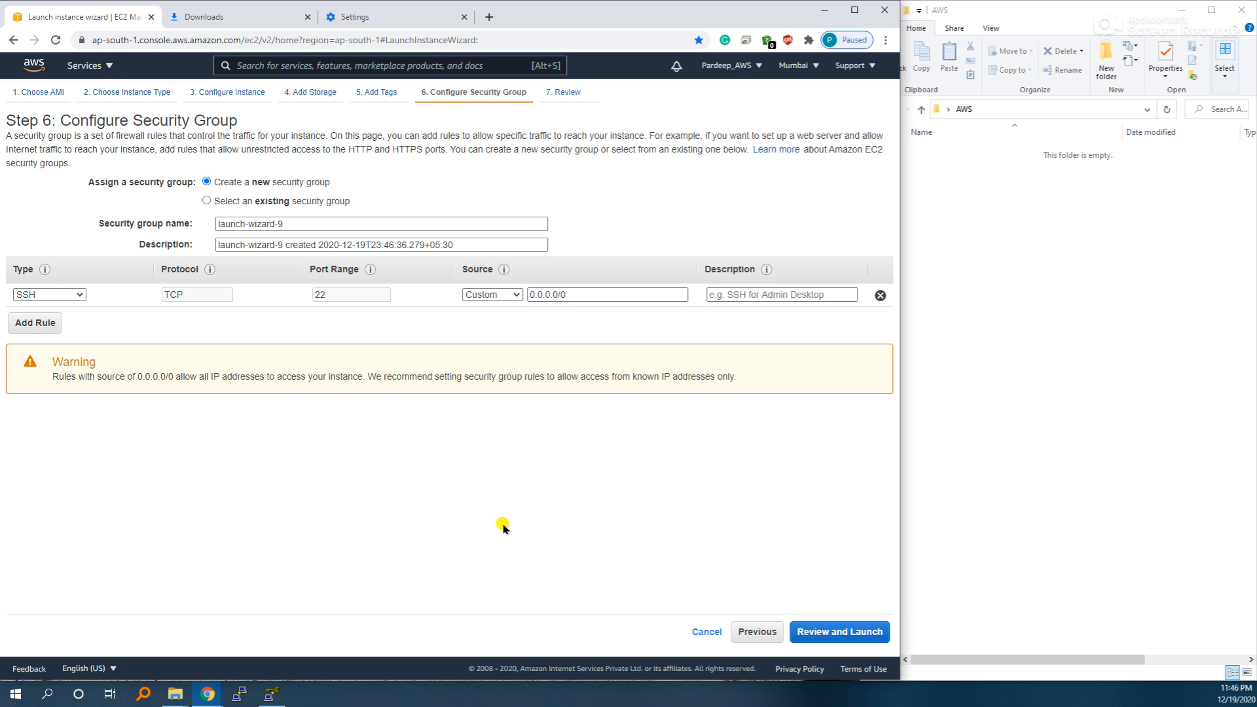
pyautogui.moveTo(48, 294)
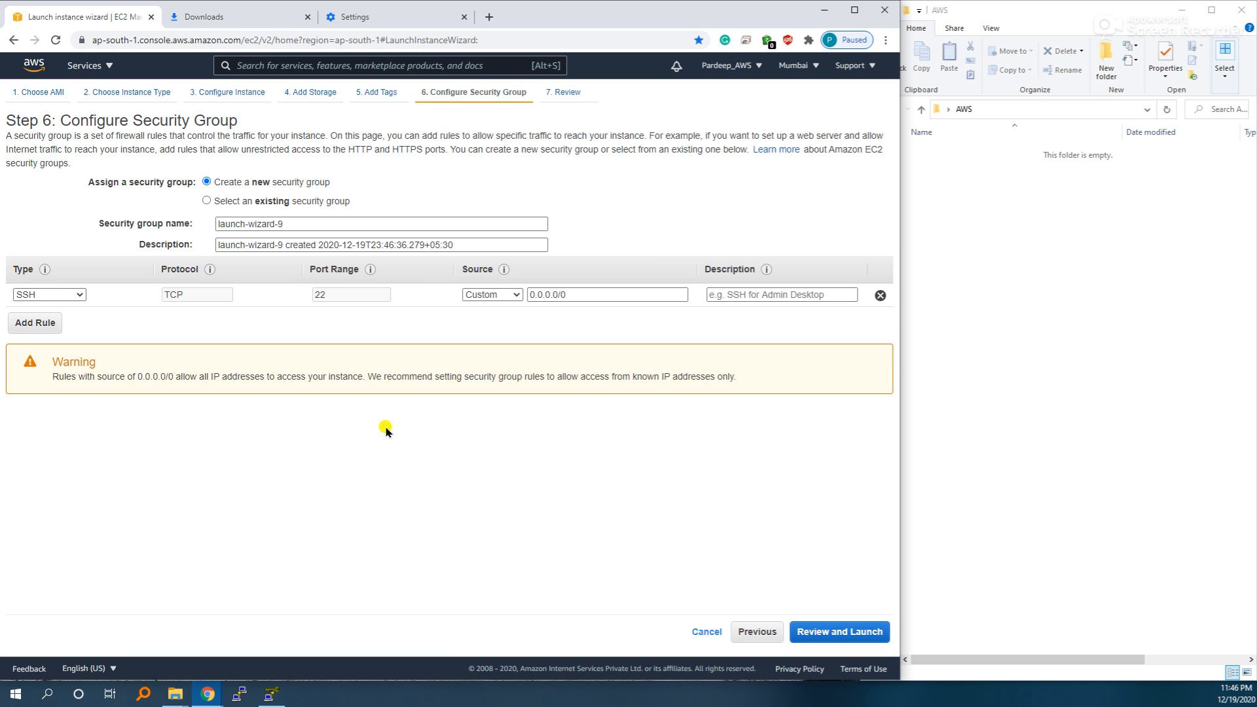
pyautogui.click(839, 632)
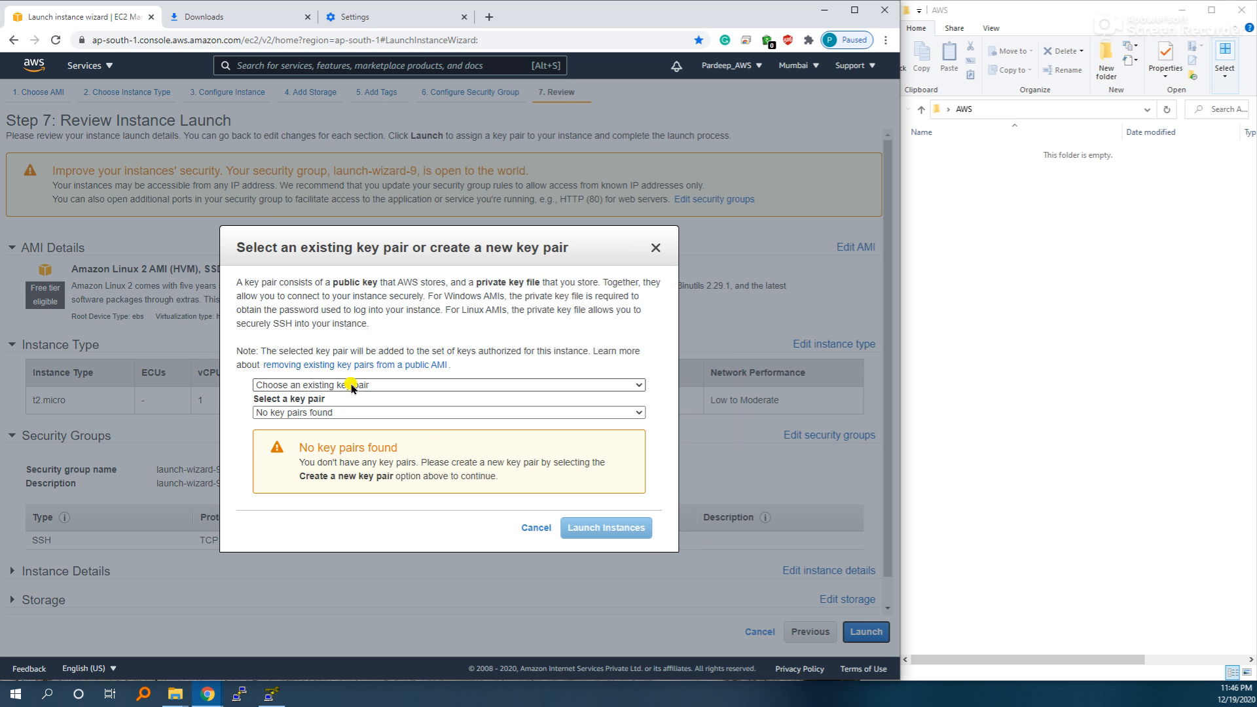
# Step: Create the AWSkey key pair, download it as AWSkey.pem, and launch the instance
pyautogui.click(448, 385)
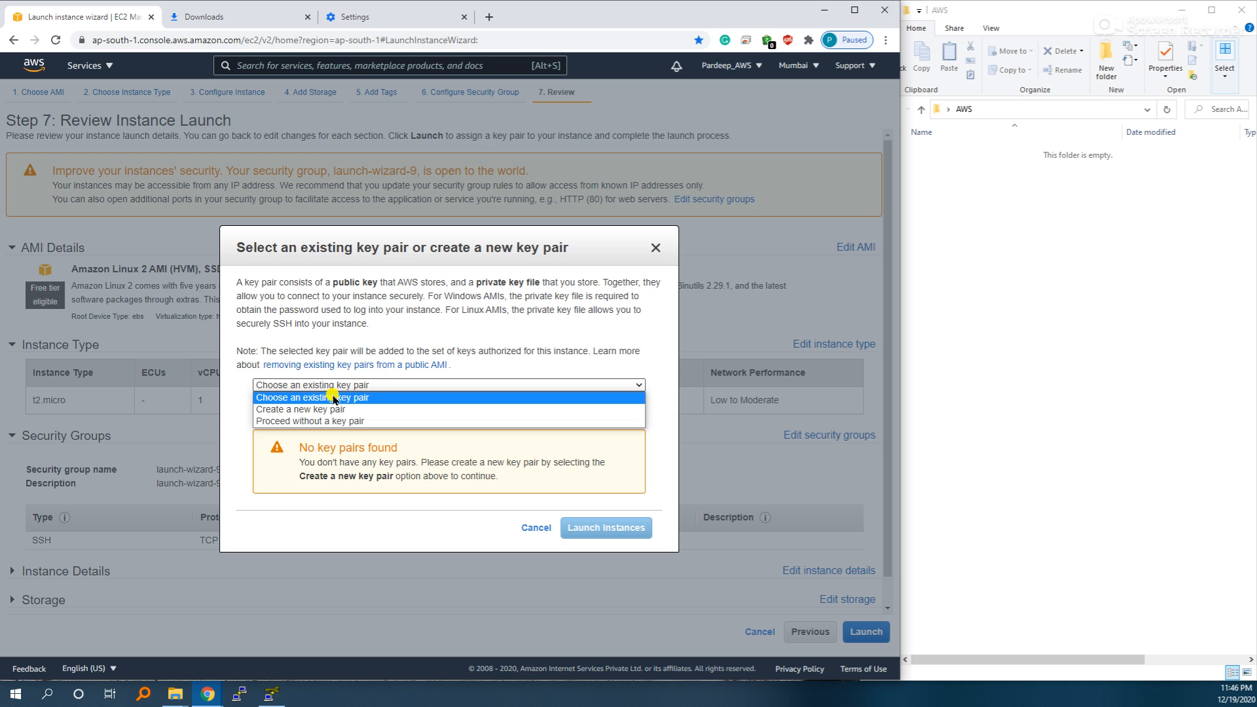
pyautogui.click(301, 408)
pyautogui.write('WSkey')
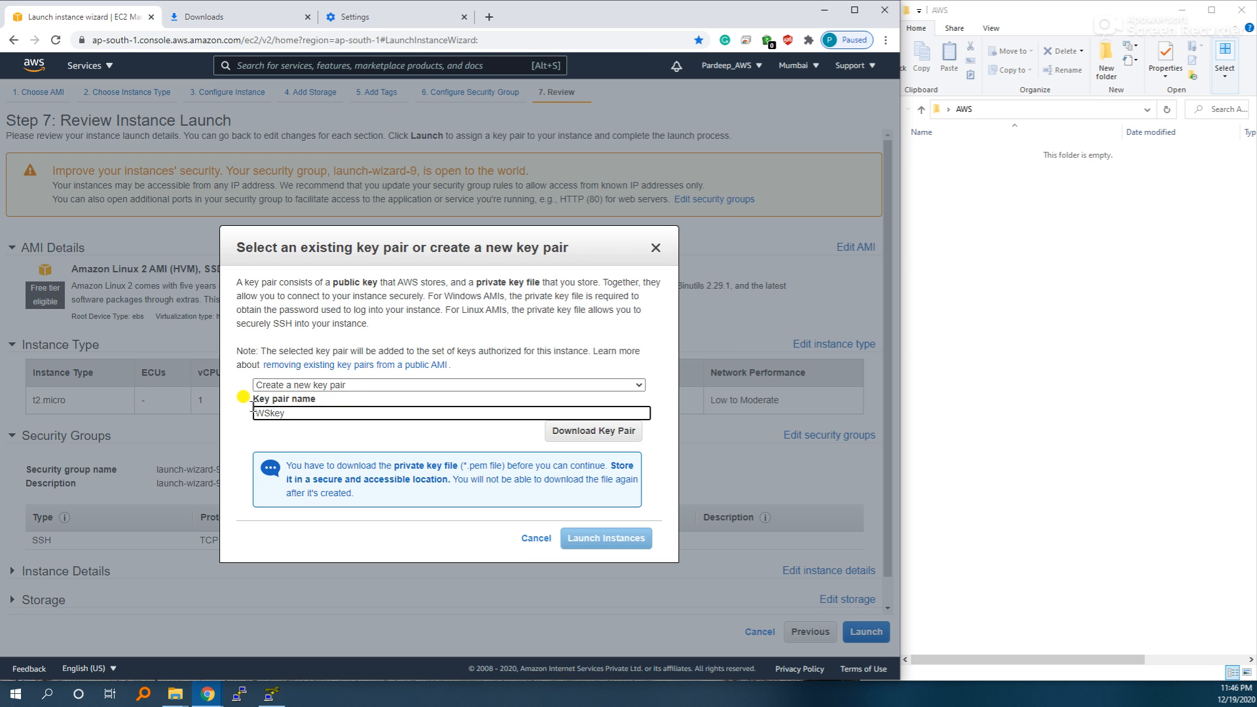
pyautogui.write('W')
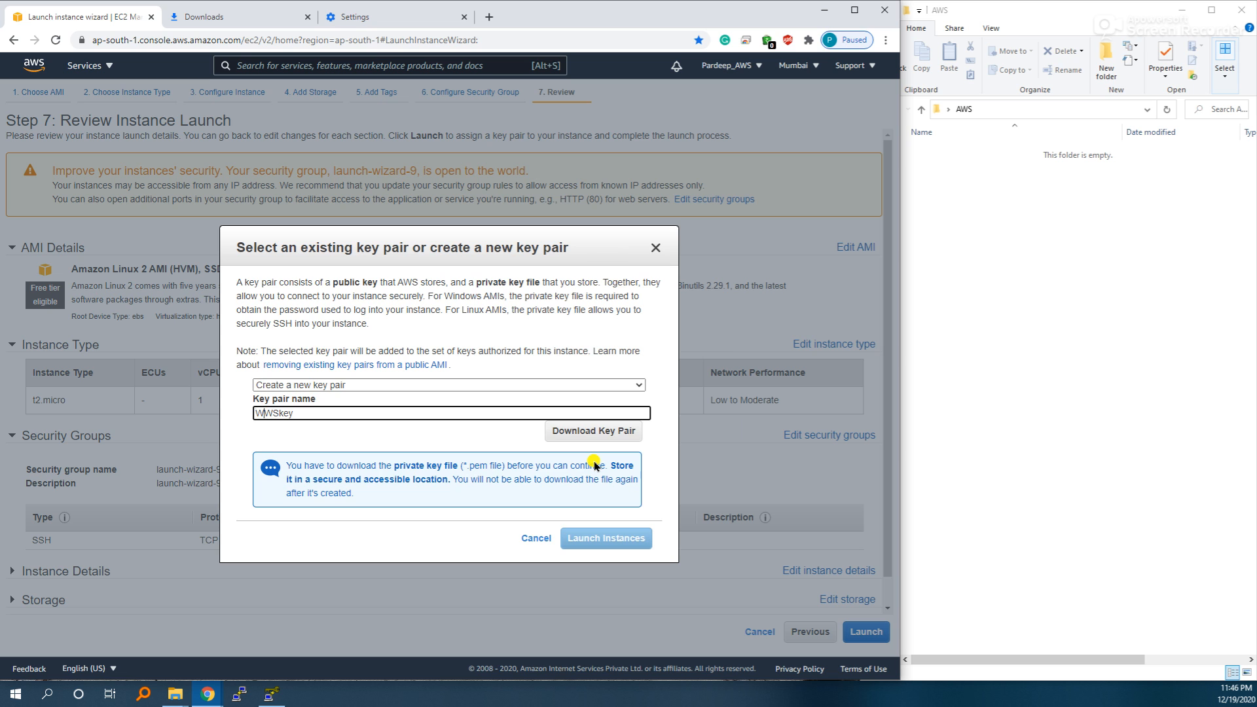
pyautogui.write('AWSkey')
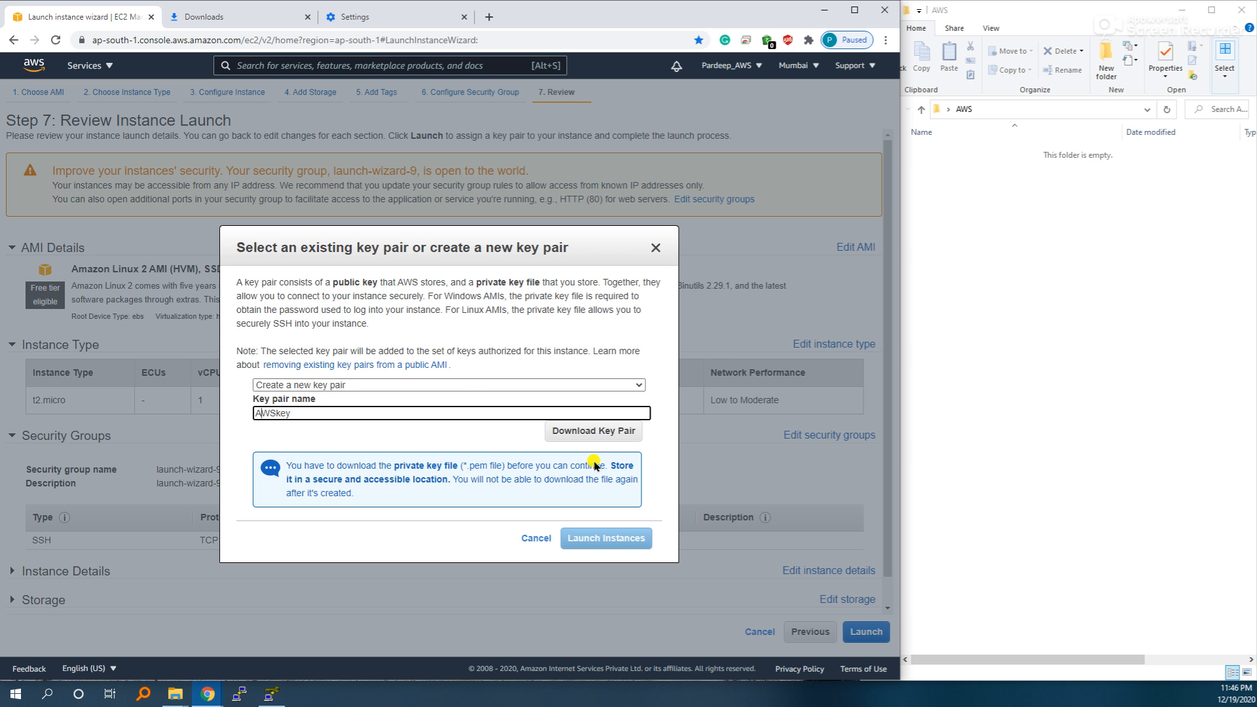
pyautogui.click(593, 431)
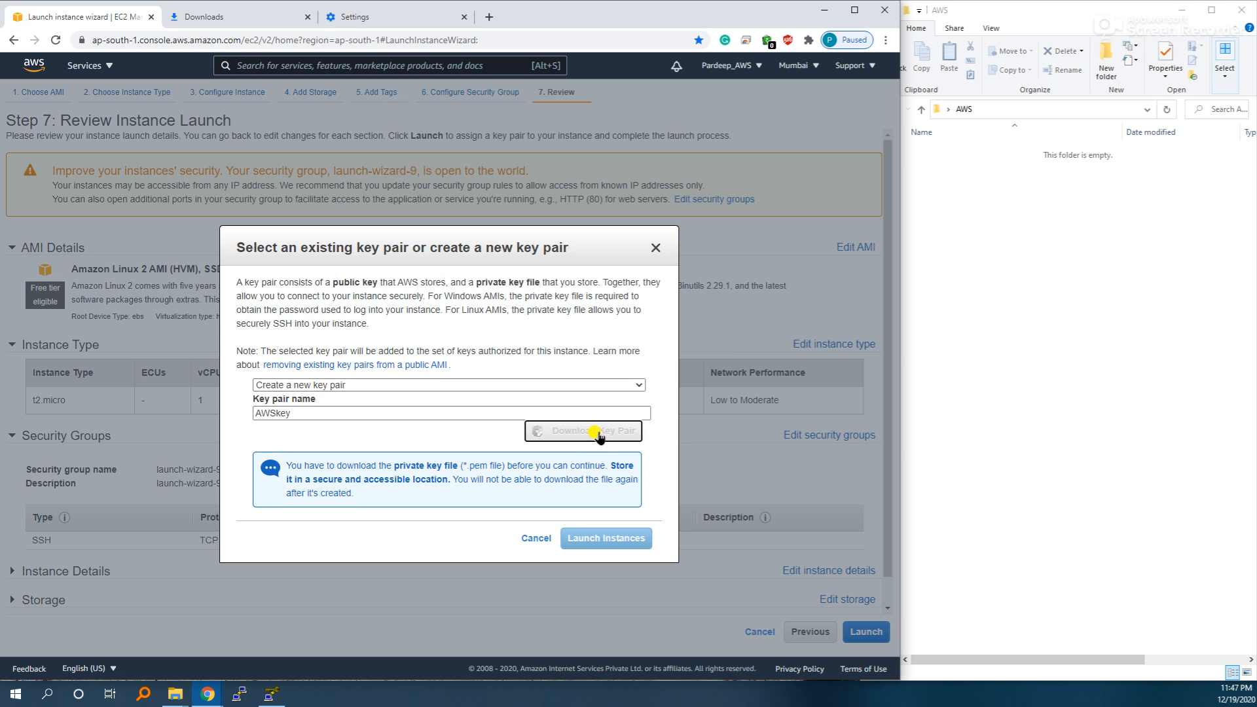
pyautogui.click(593, 431)
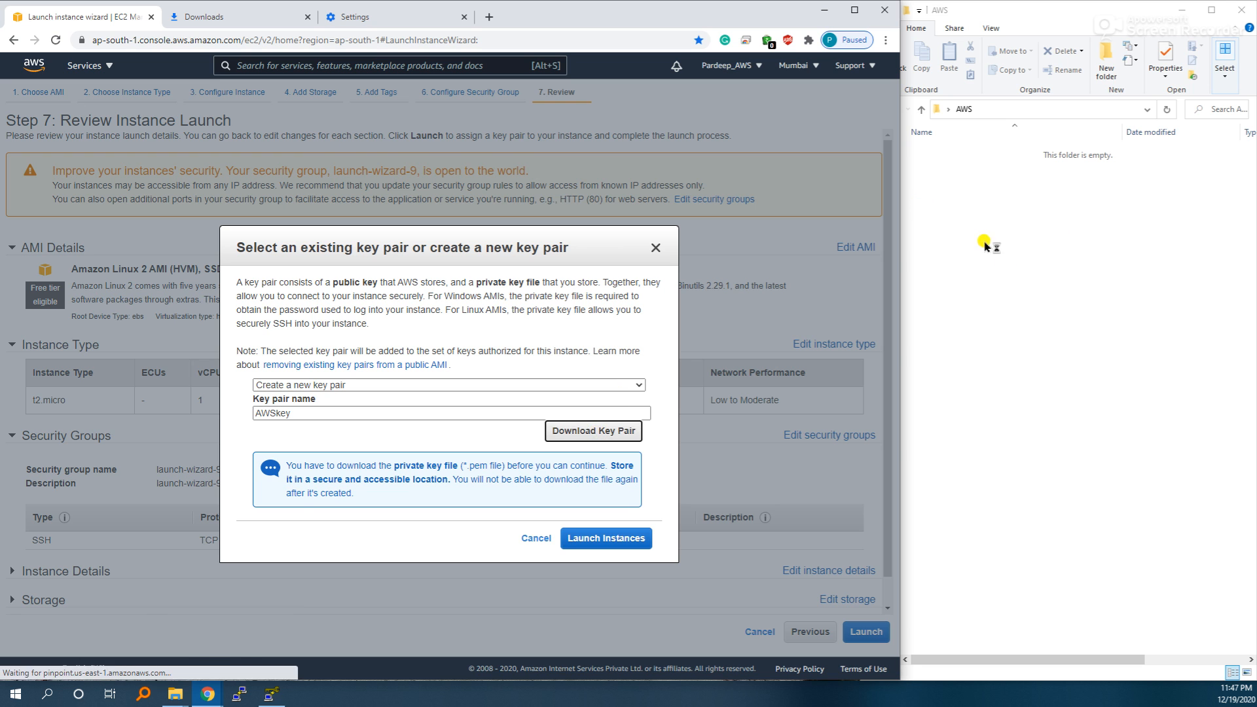
pyautogui.click(593, 431)
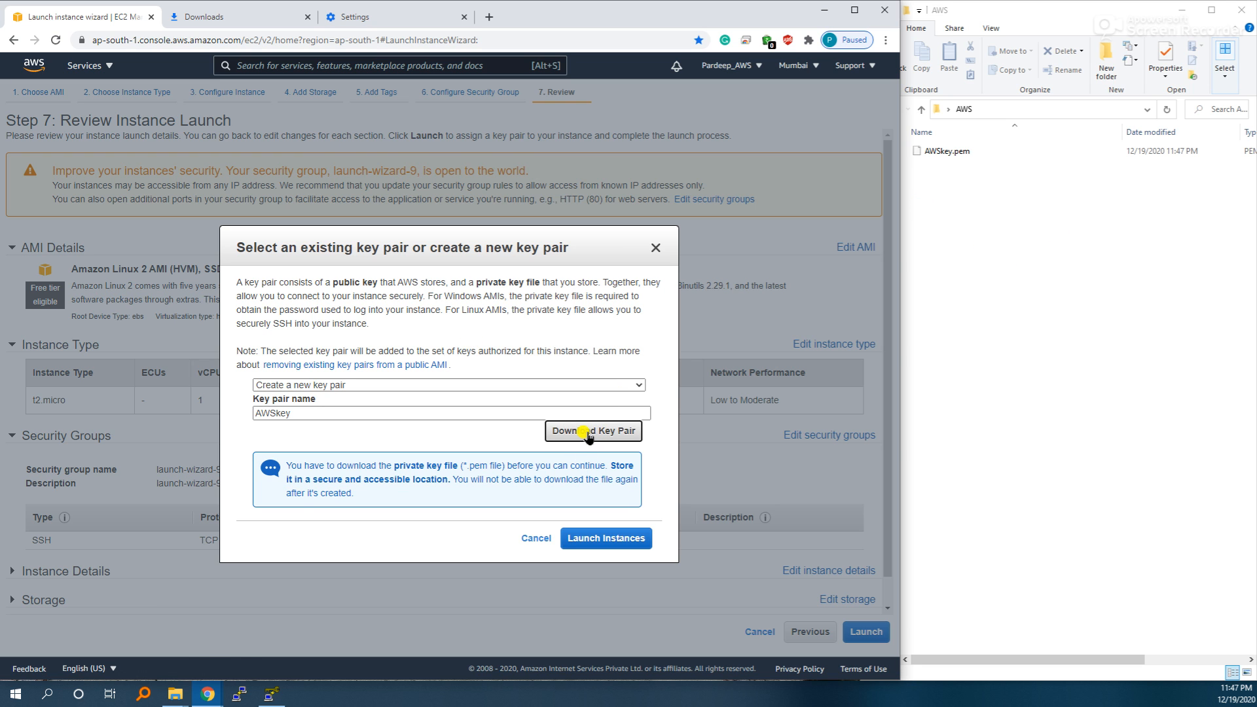
pyautogui.click(946, 150)
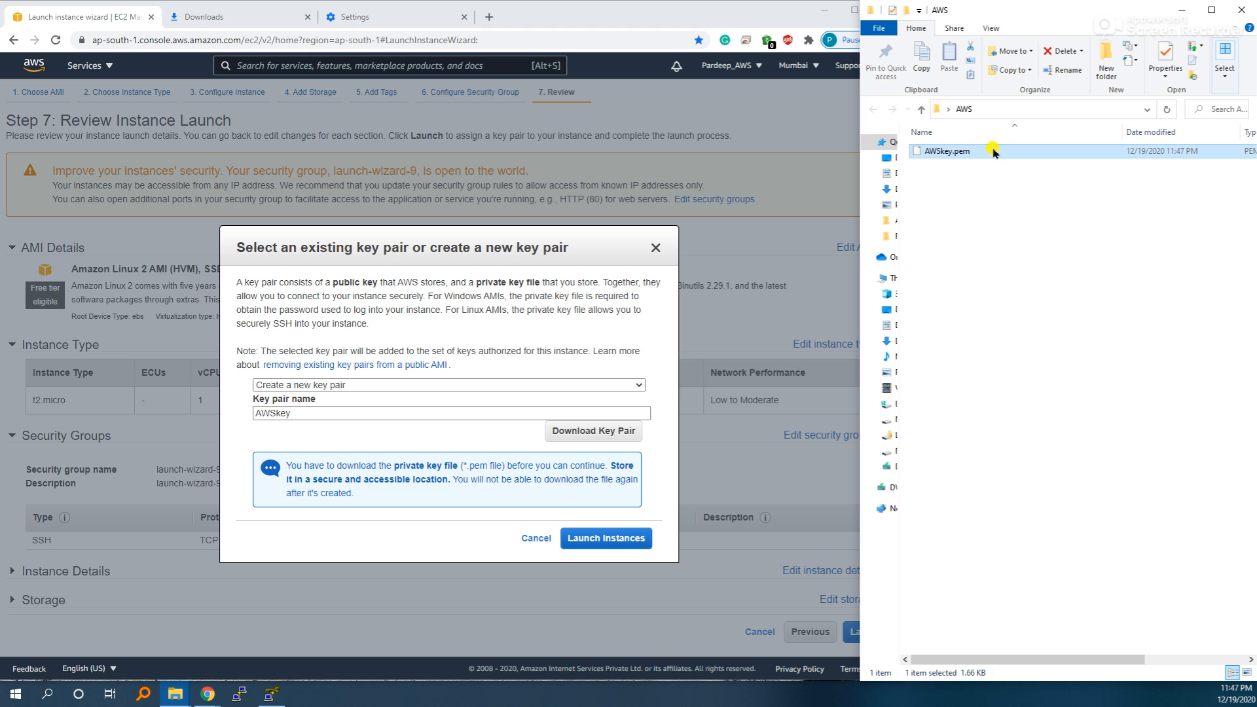
pyautogui.click(605, 539)
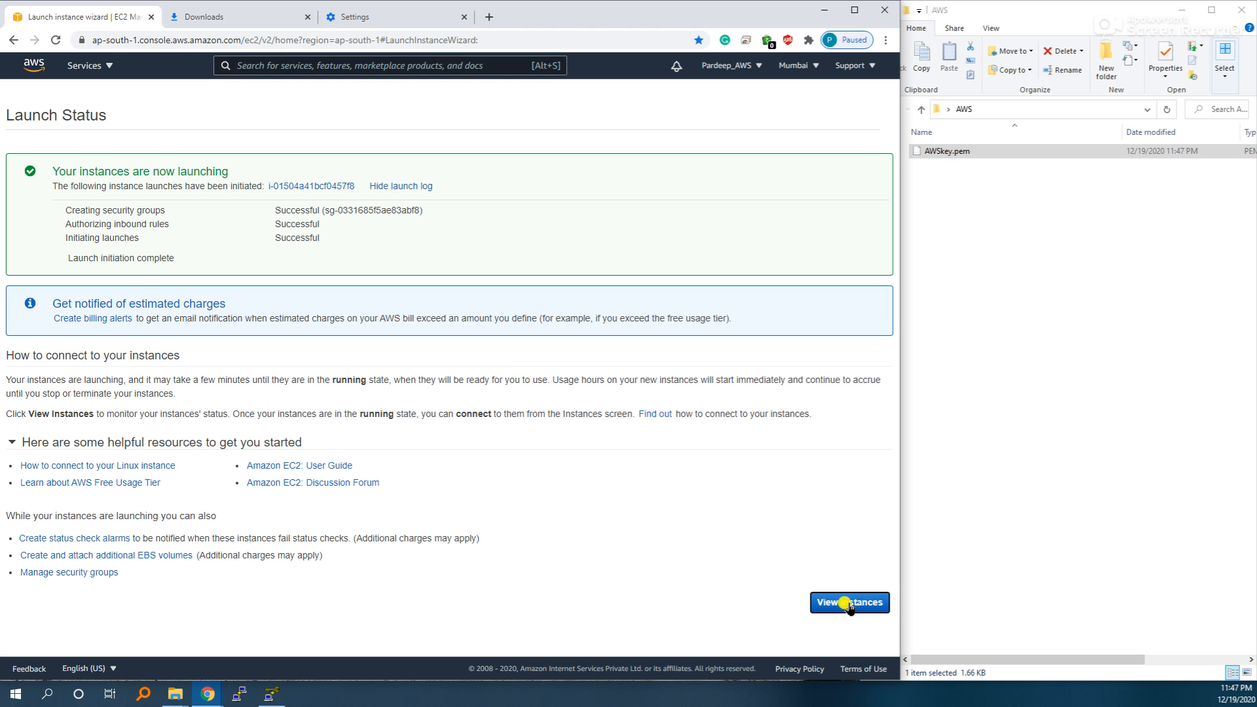
# Step: Open the OS instance's summary and copy its public IPv4 address and DNS name
pyautogui.click(849, 603)
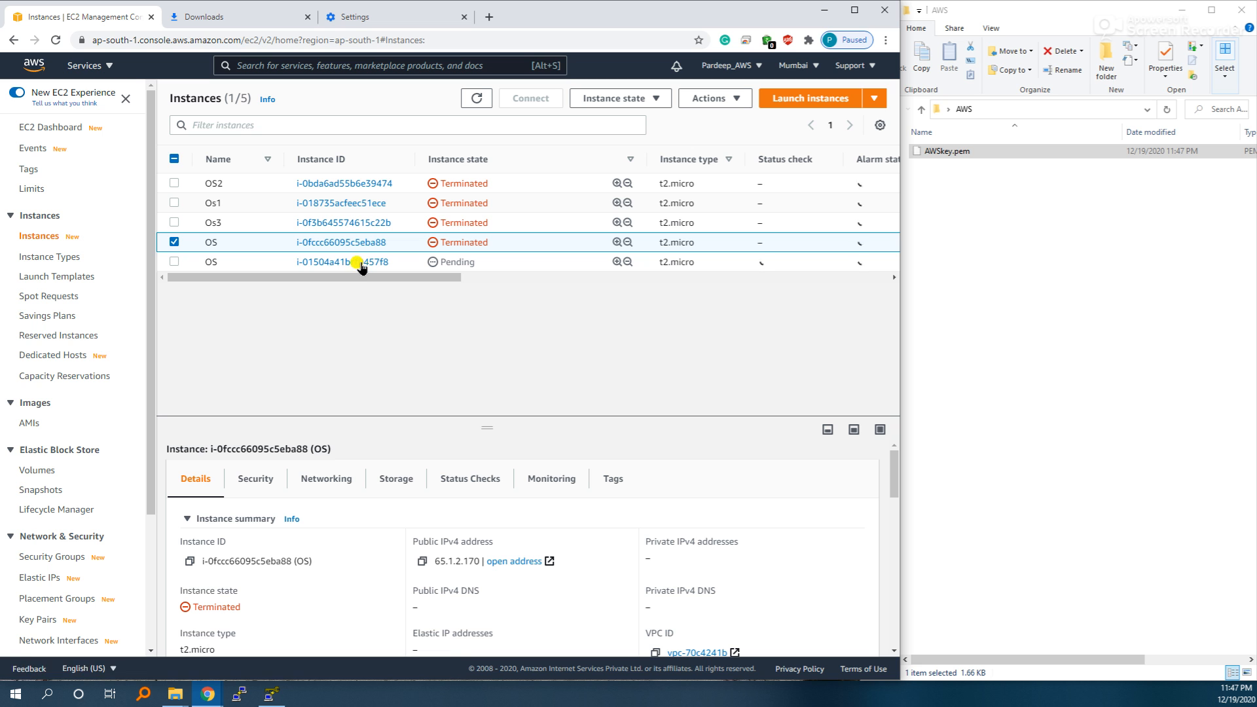
pyautogui.click(342, 261)
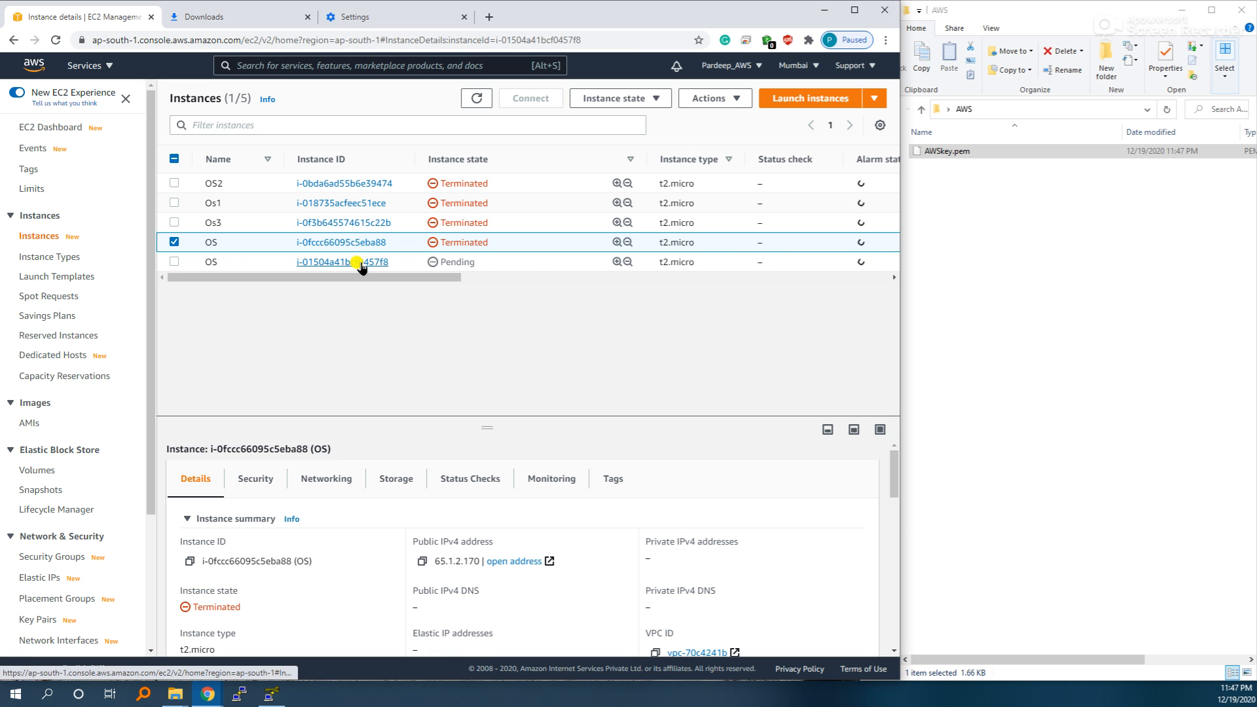
pyautogui.click(342, 262)
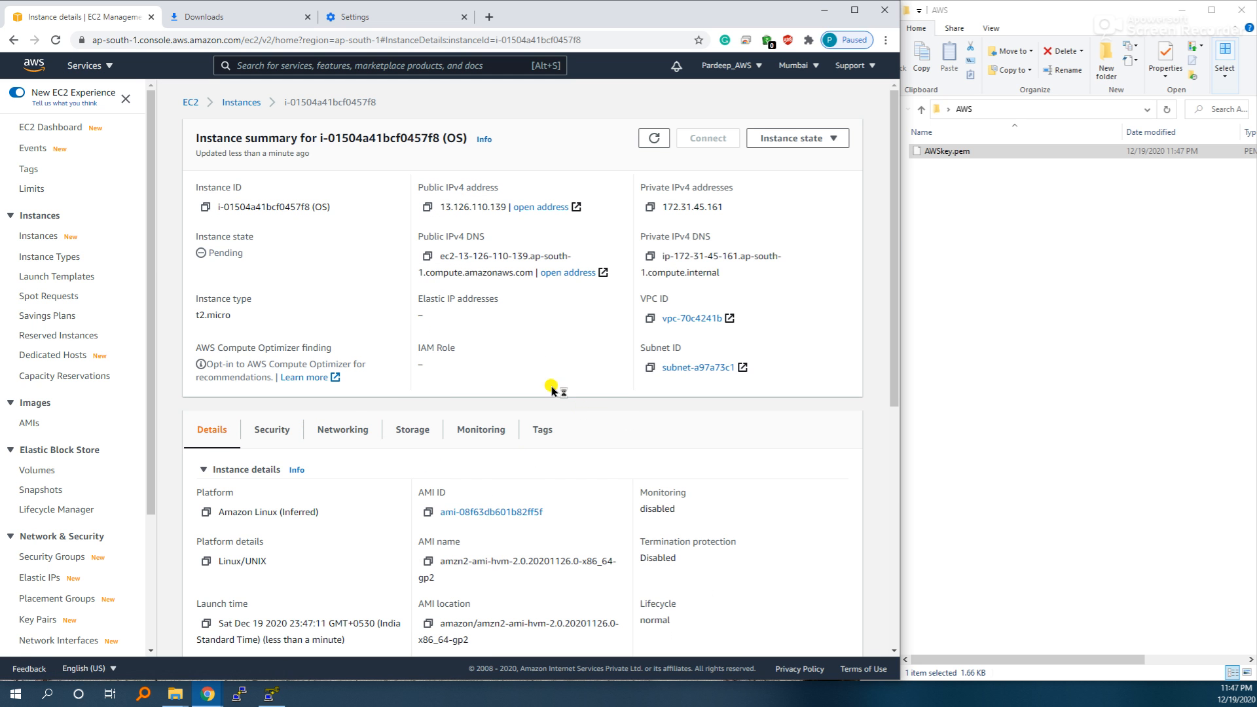
pyautogui.moveTo(505, 299)
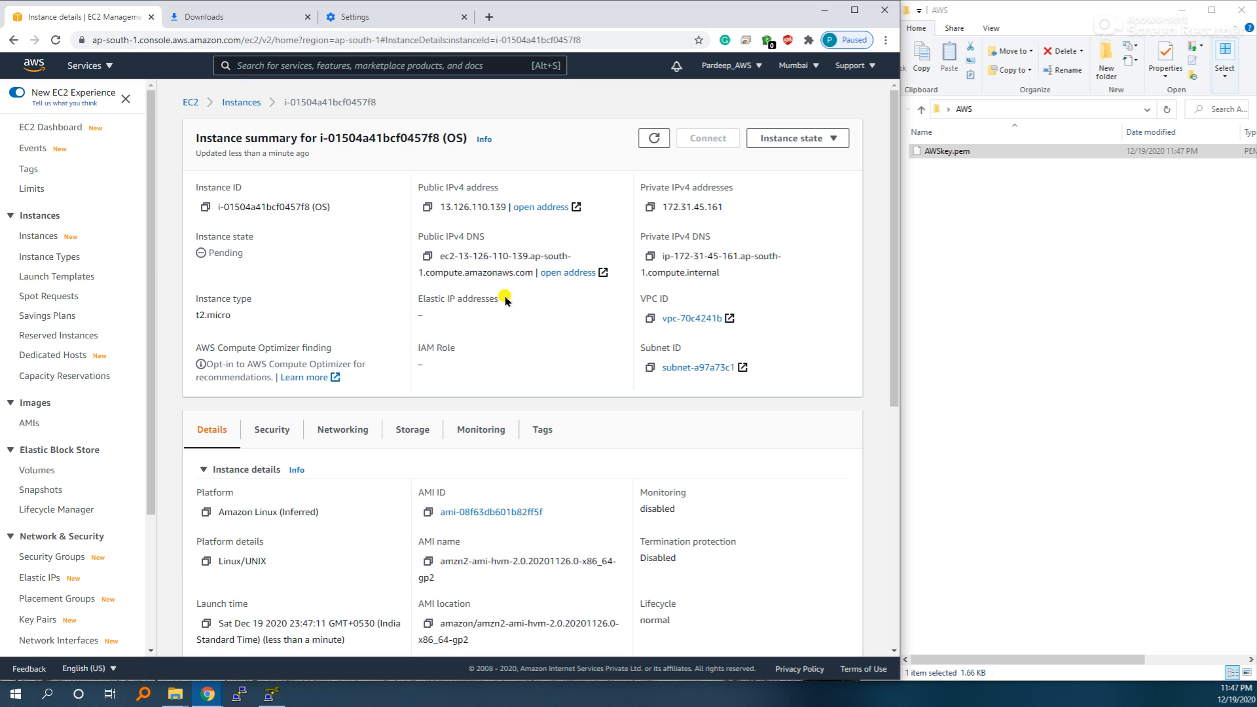
pyautogui.moveTo(443, 201)
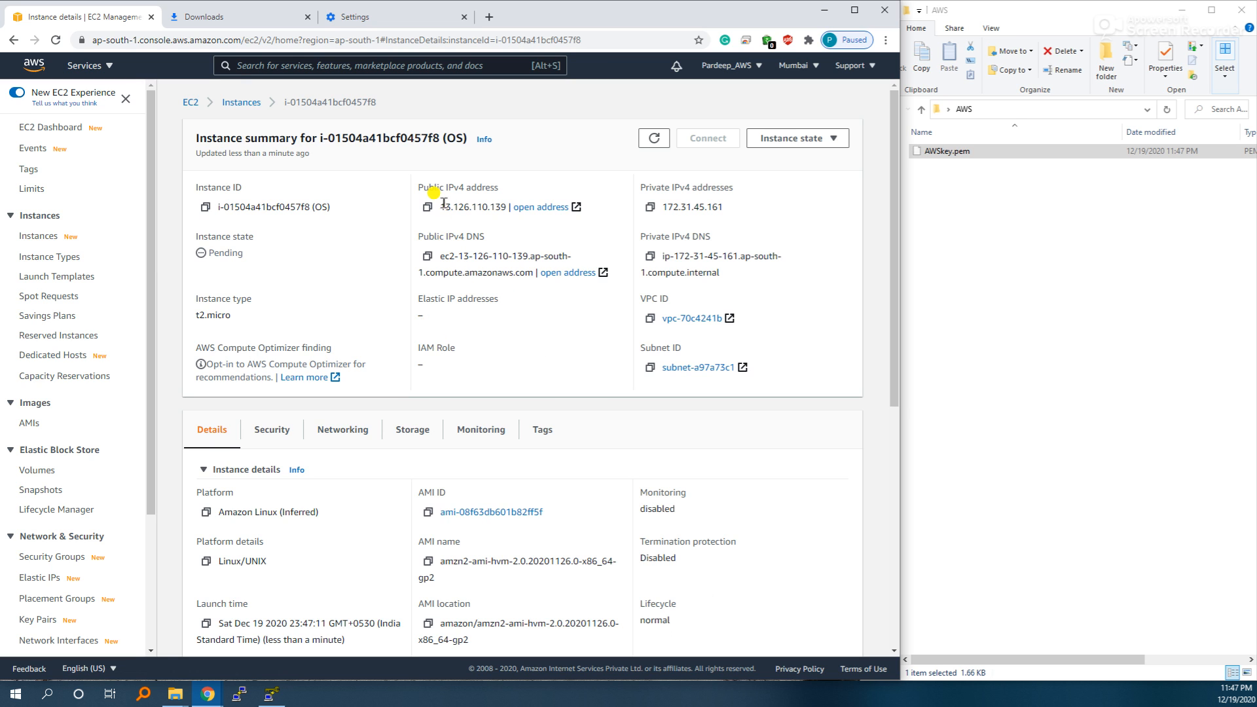
pyautogui.click(428, 207)
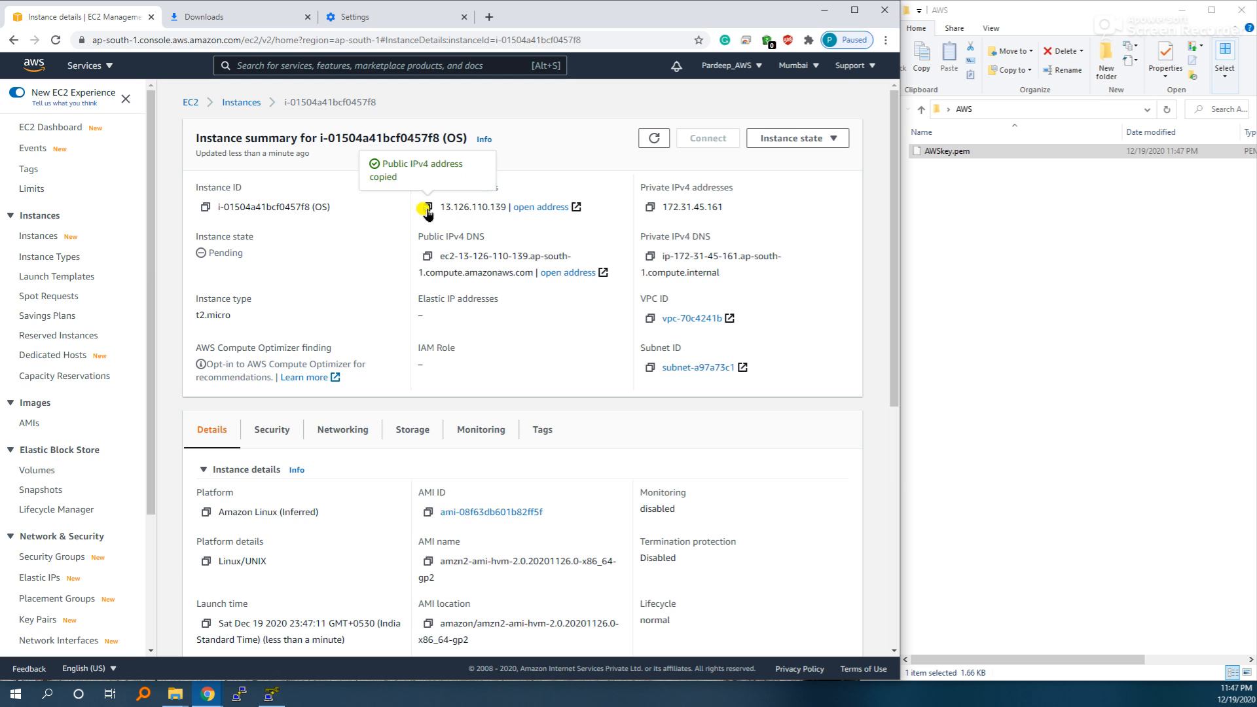
pyautogui.click(419, 255)
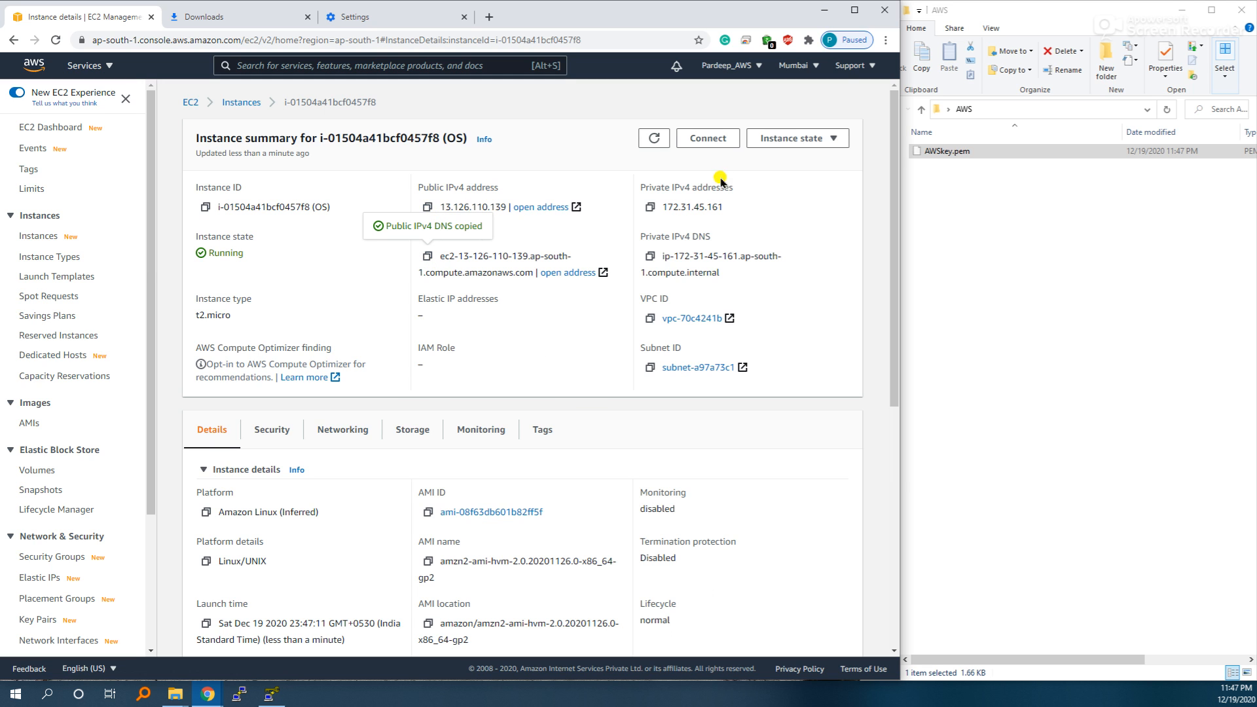
pyautogui.click(950, 151)
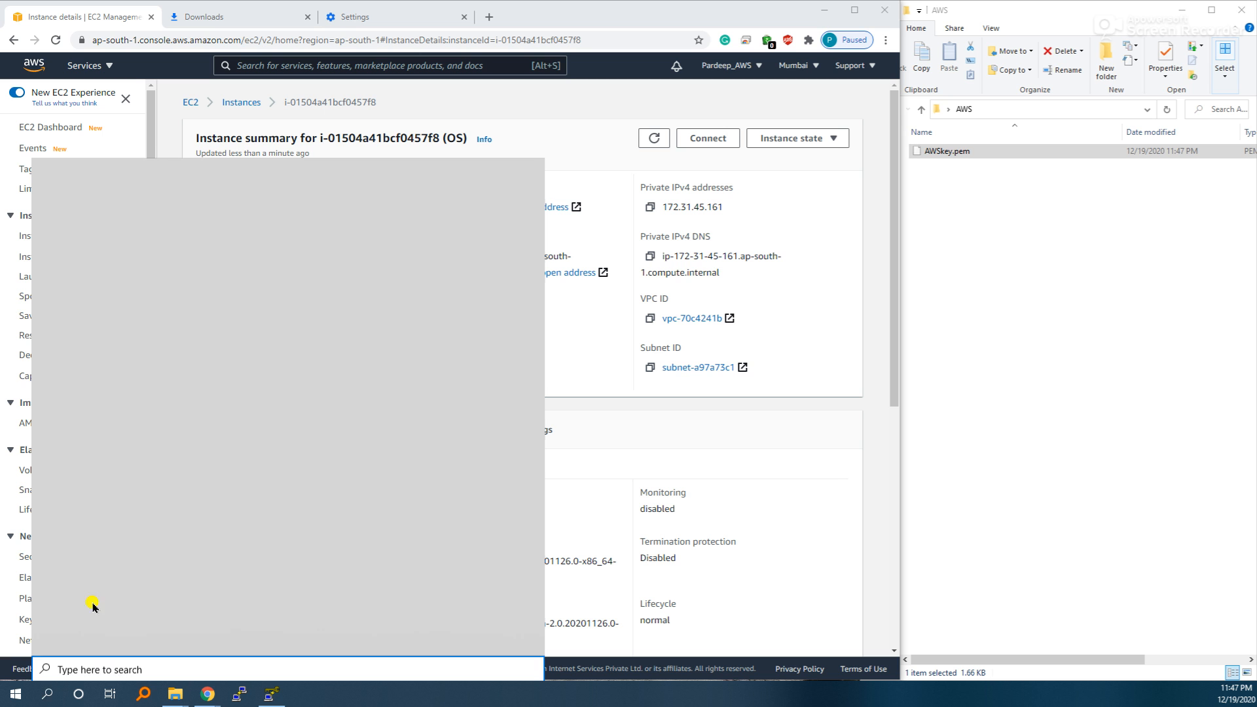
# Step: Start PuTTYgen and load the downloaded AWSkey.pem private key
pyautogui.write('p')
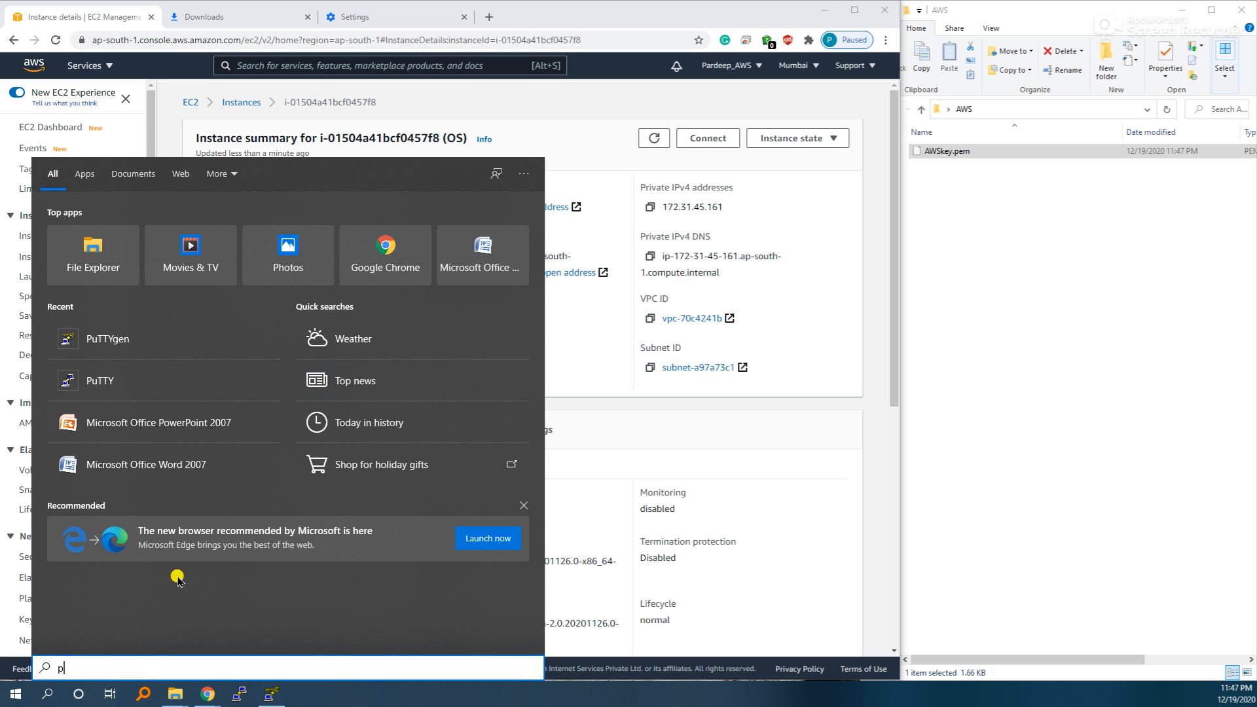
pyautogui.write('uttygen')
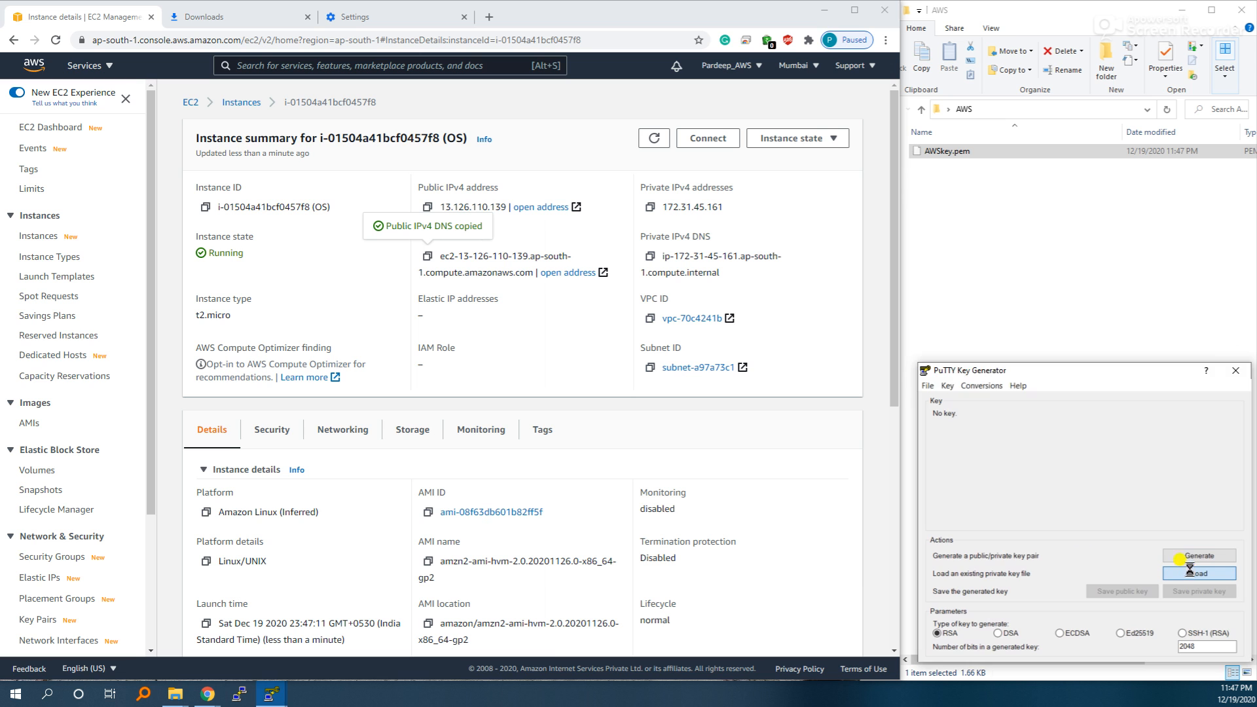
pyautogui.click(1197, 572)
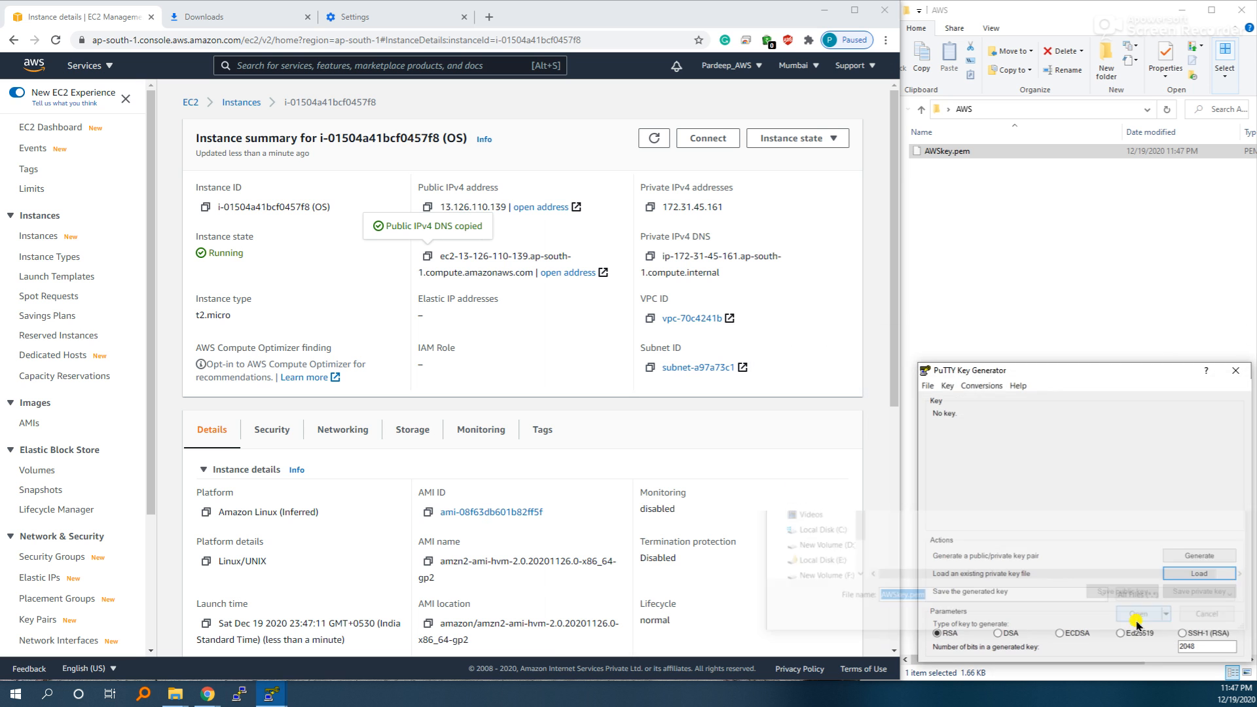
pyautogui.click(1138, 614)
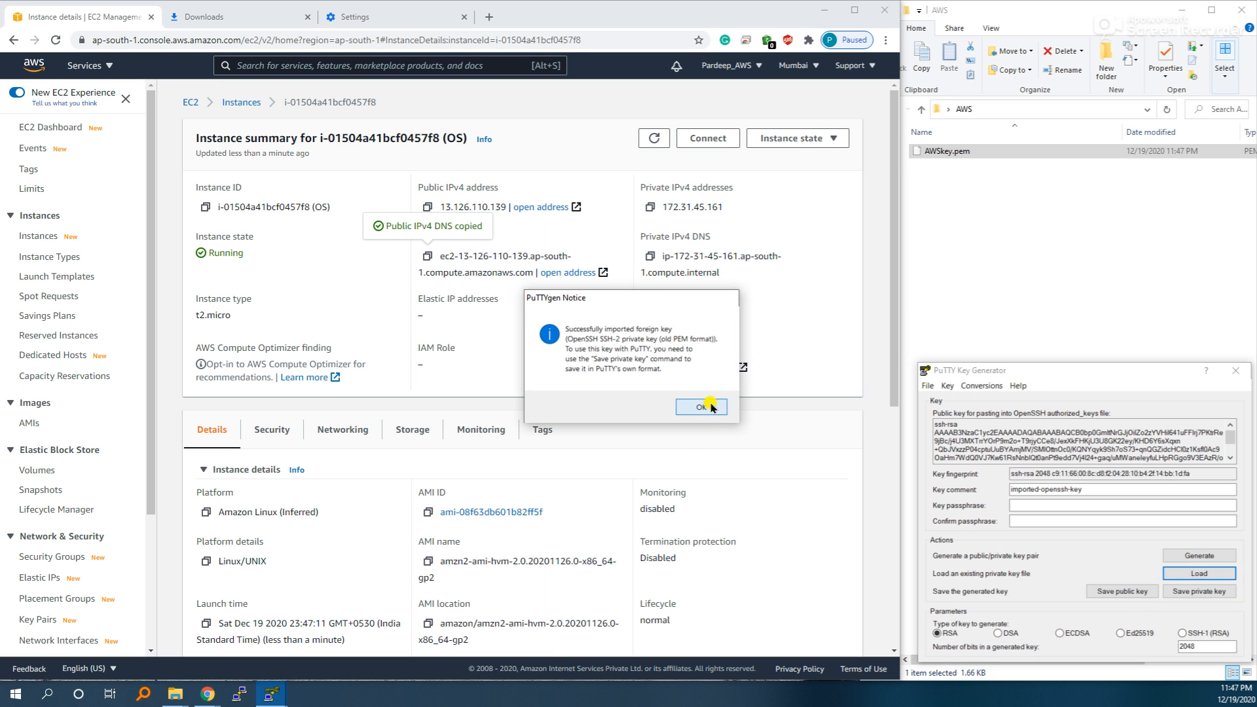
pyautogui.click(699, 406)
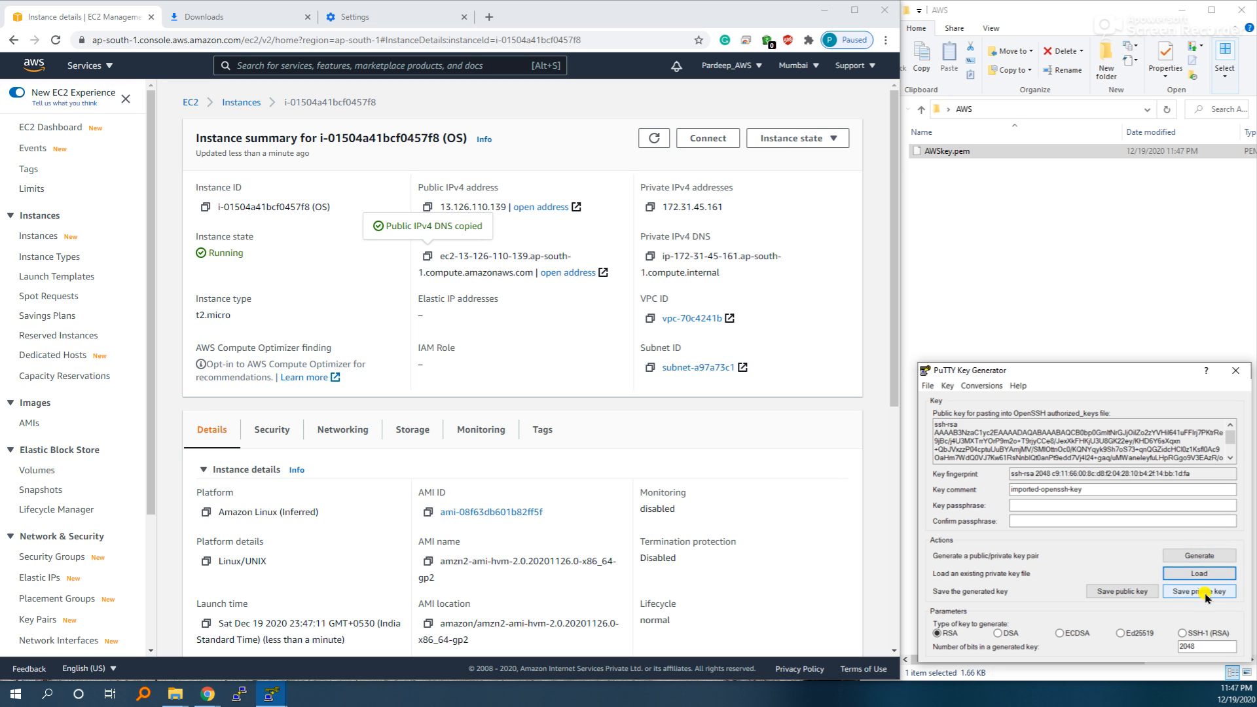
# Step: Save the key without a passphrase as AWSkey.ppk, showing All Files
pyautogui.click(1199, 591)
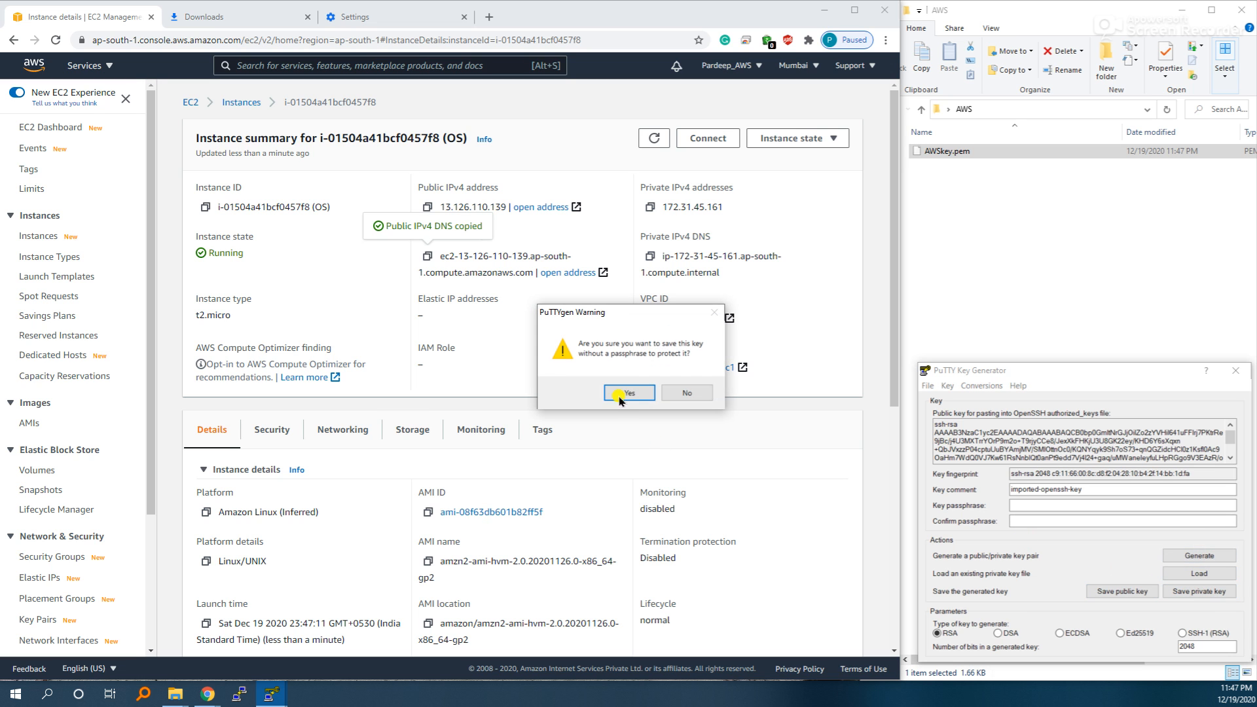
pyautogui.click(628, 392)
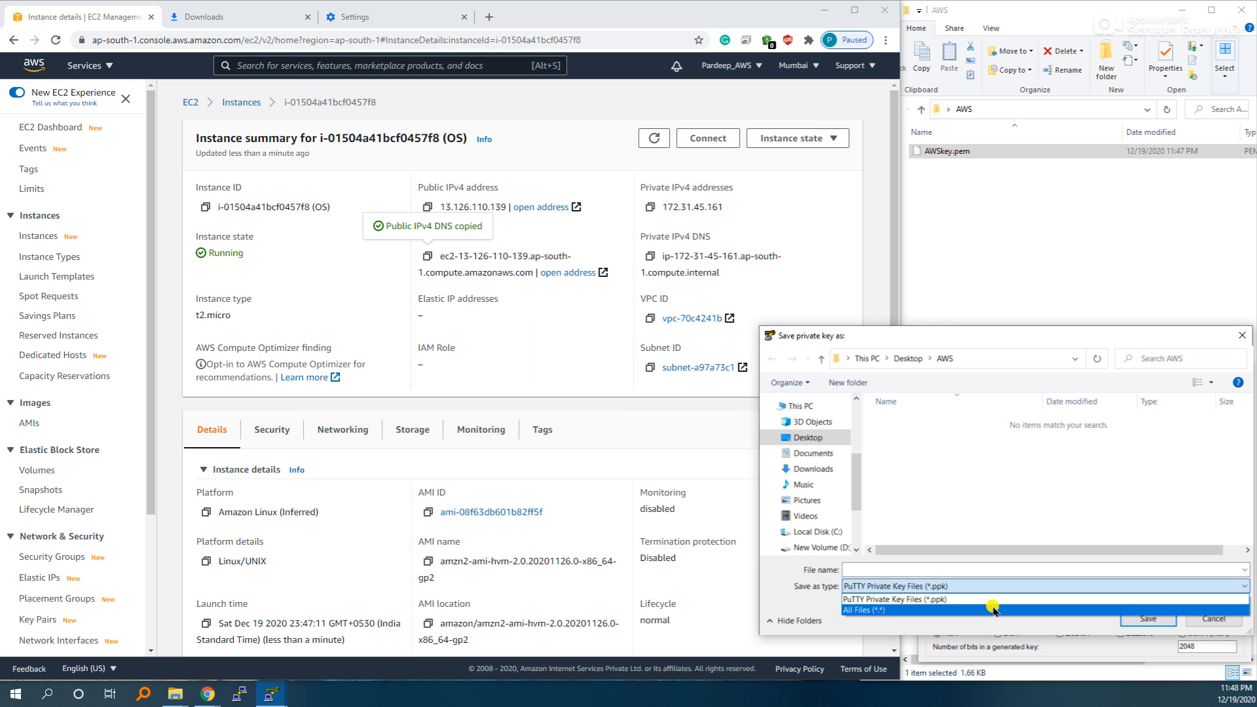
pyautogui.click(872, 609)
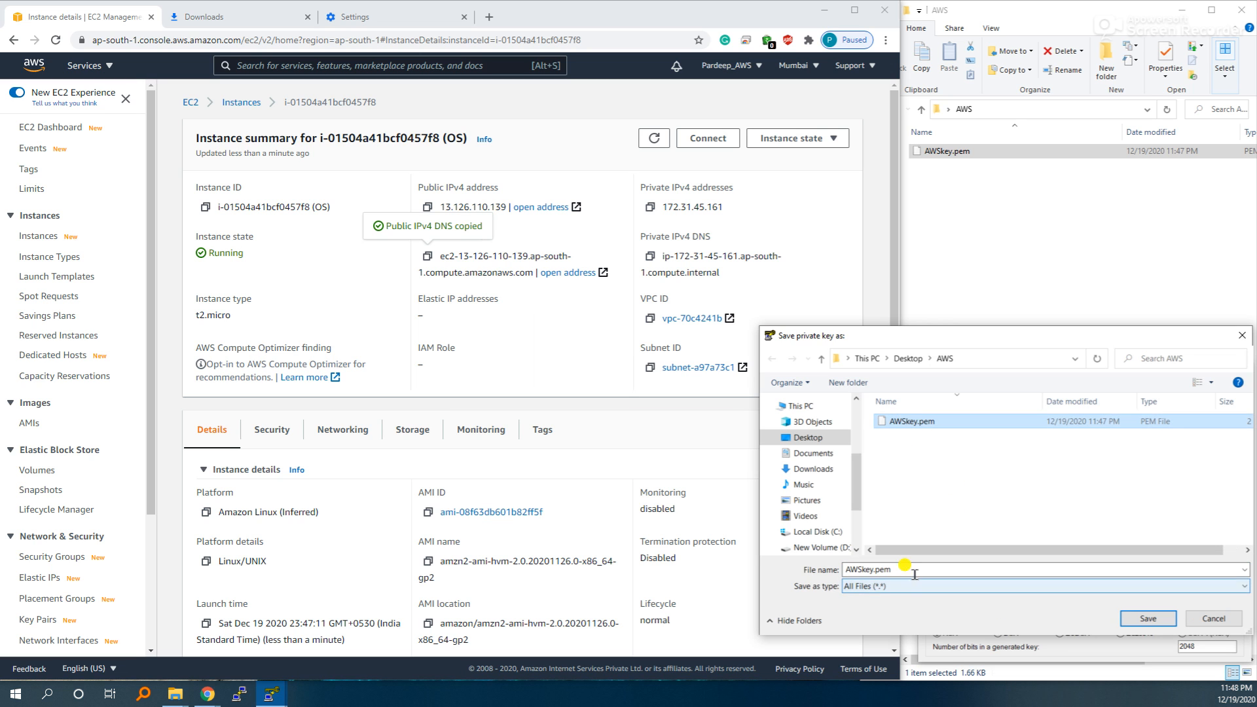
pyautogui.write('AWSkey.ppk')
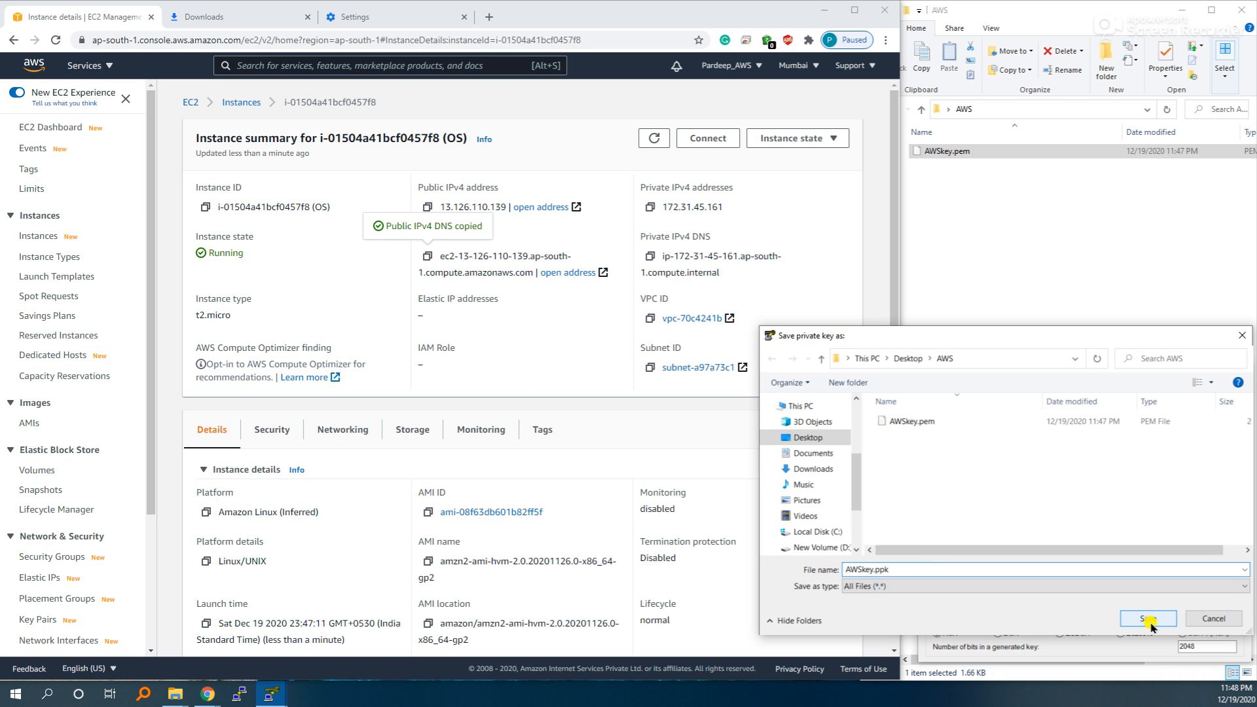
pyautogui.click(1147, 618)
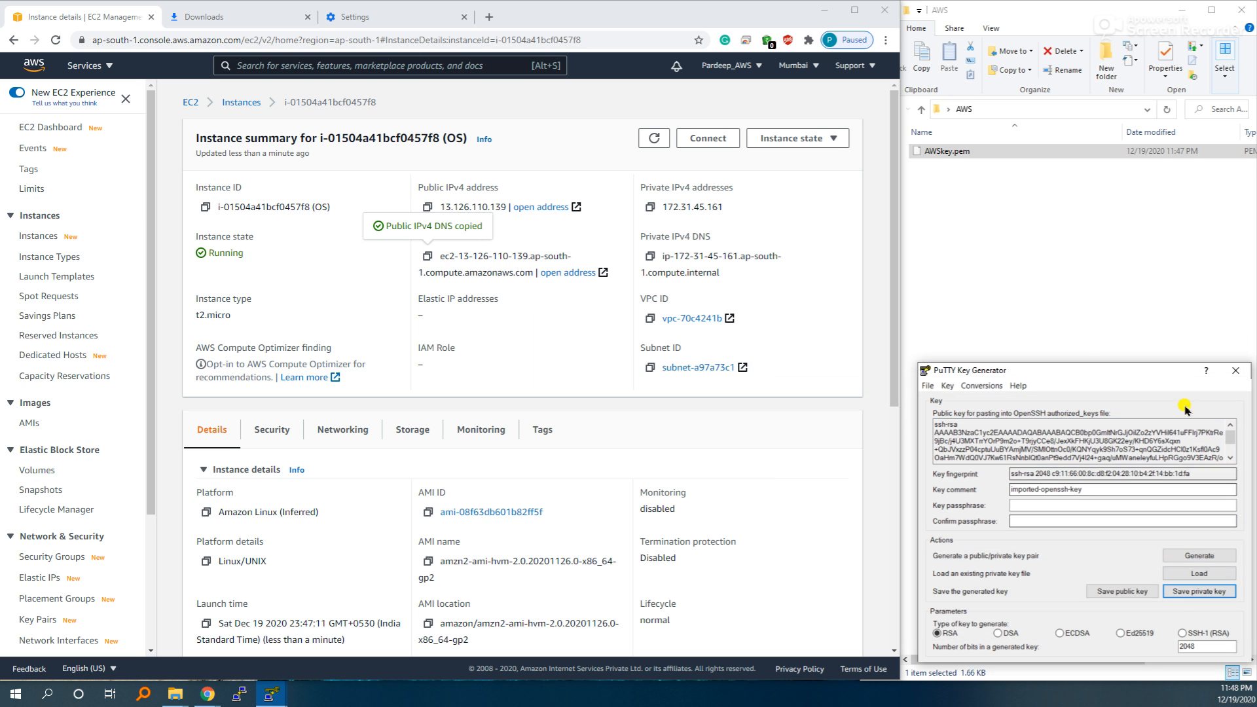
# Step: Set PuTTY's host to the instance's public DNS and the SSH Auth key to AWSkey.ppk
pyautogui.click(1198, 591)
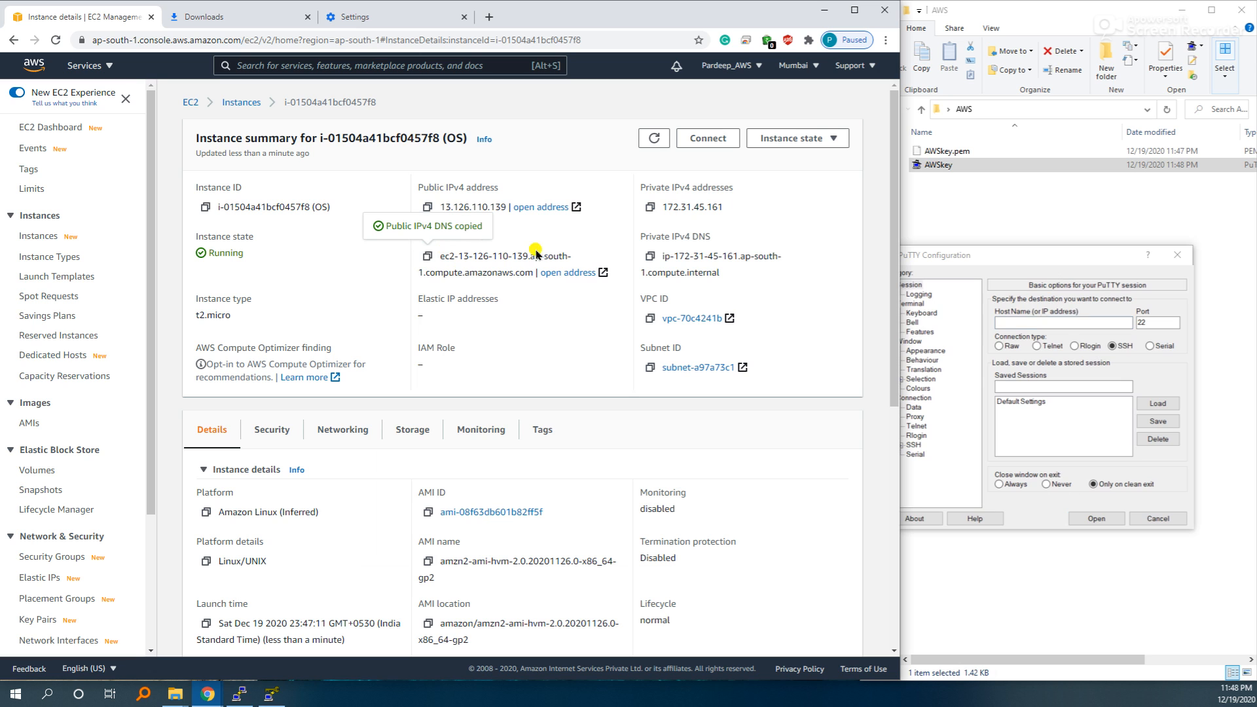
pyautogui.click(1062, 321)
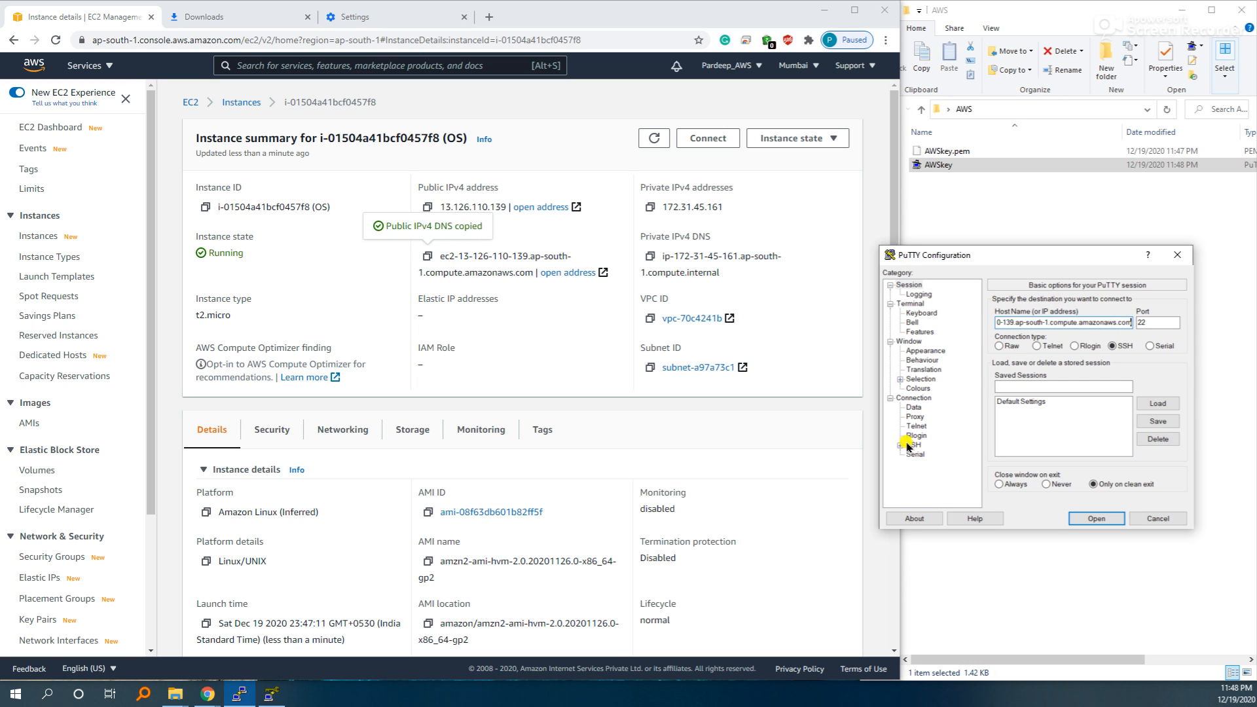
pyautogui.click(913, 444)
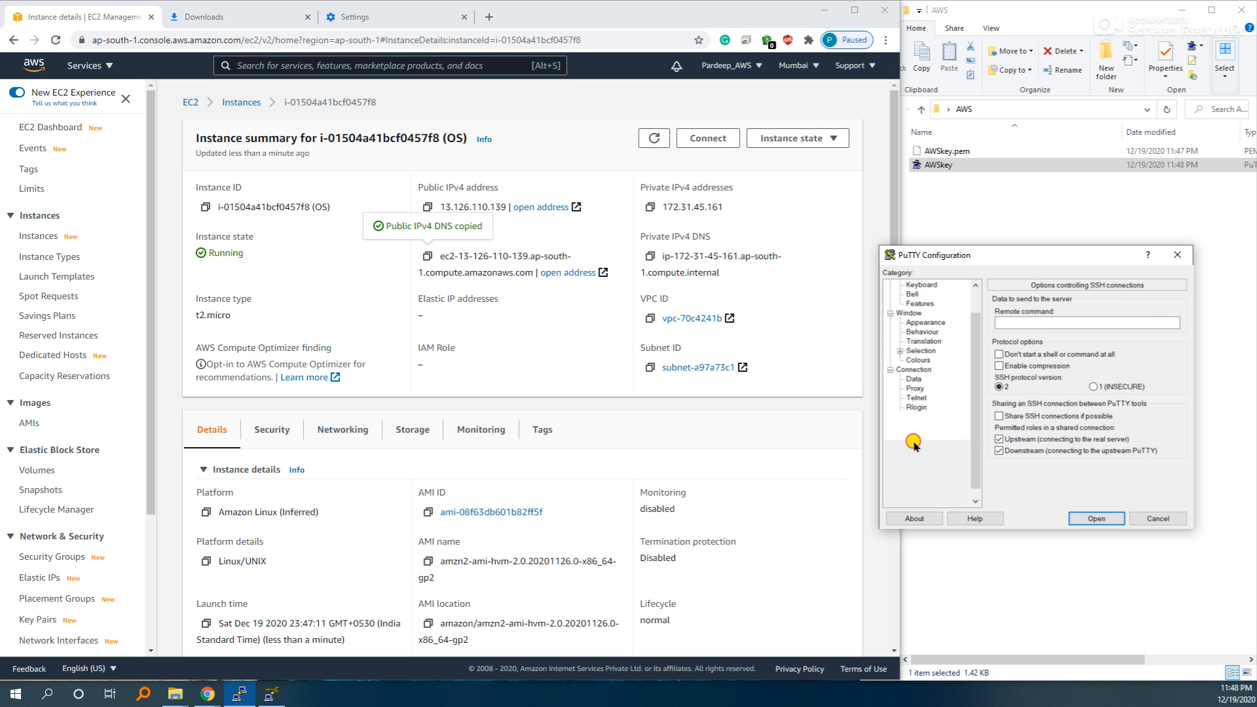
pyautogui.click(921, 454)
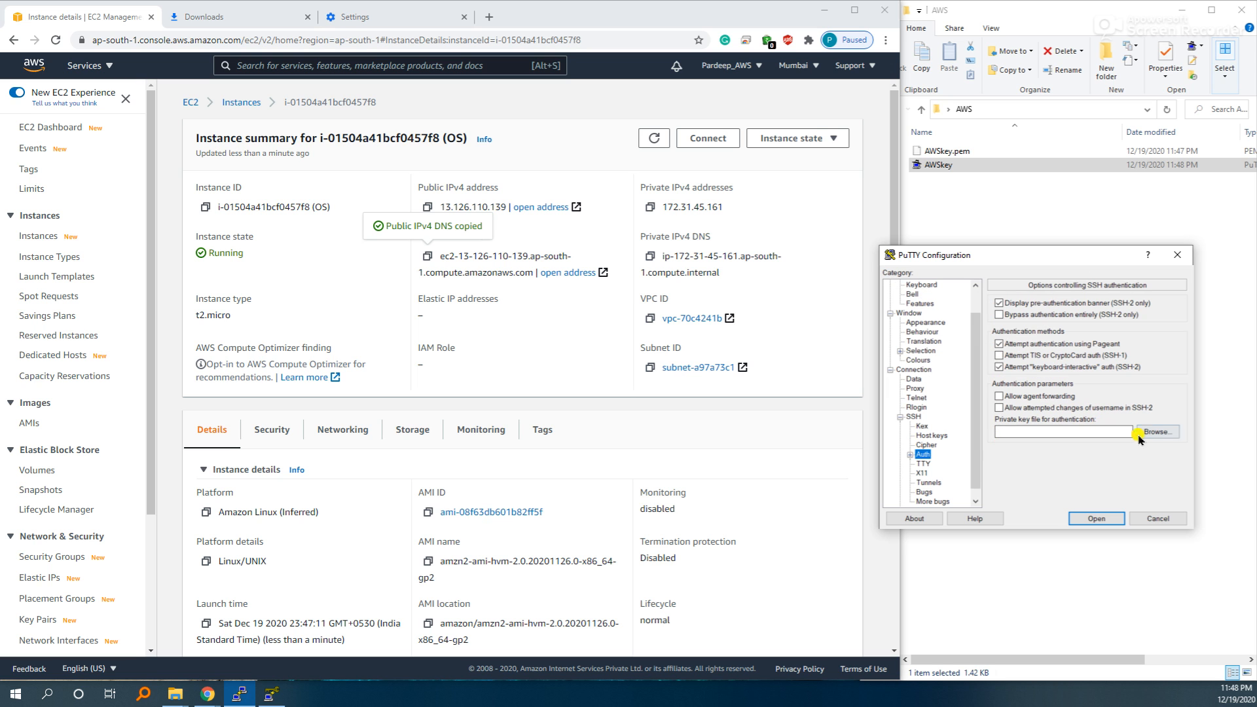
pyautogui.click(1157, 432)
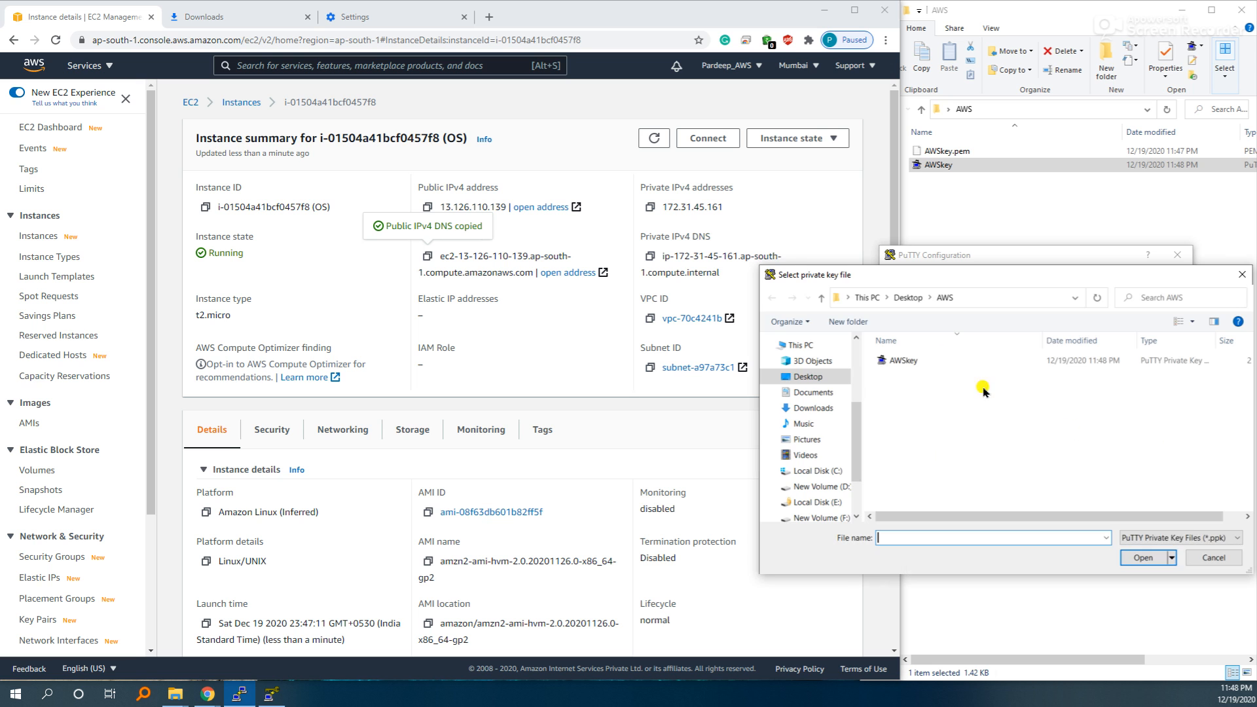
pyautogui.click(1140, 557)
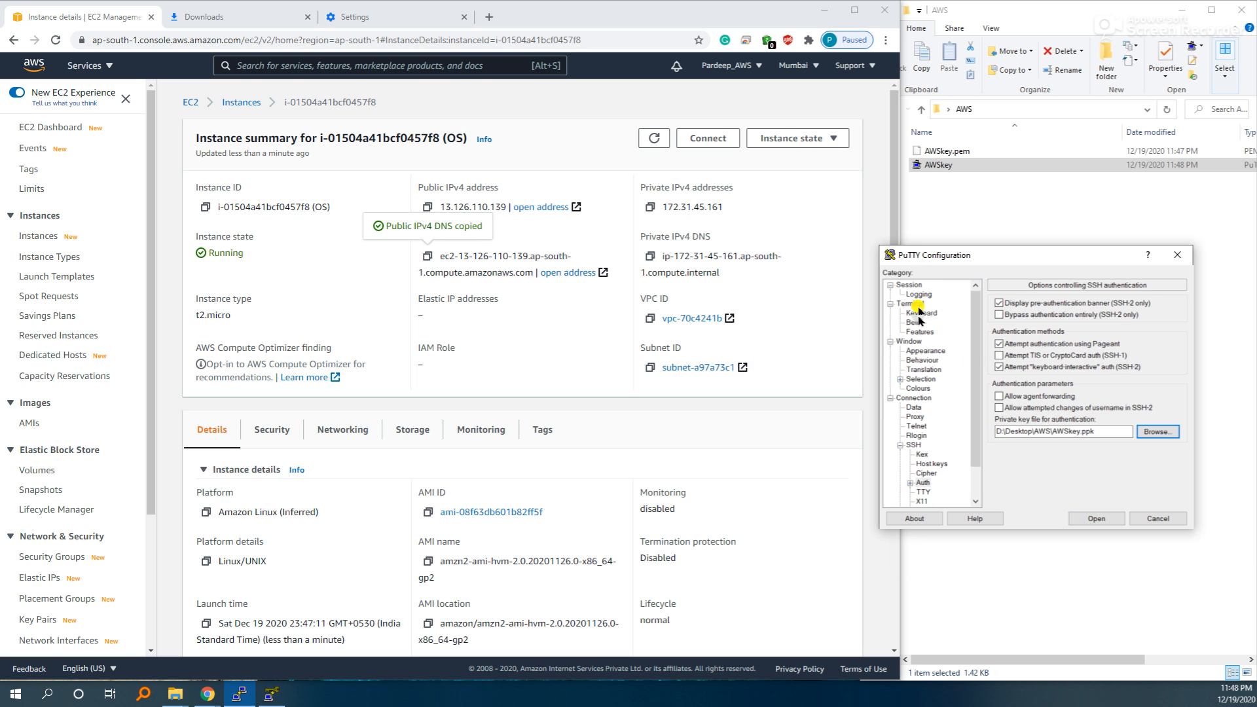
# Step: Save the PuTTY settings as 'My first session' and open the SSH connection
pyautogui.click(909, 285)
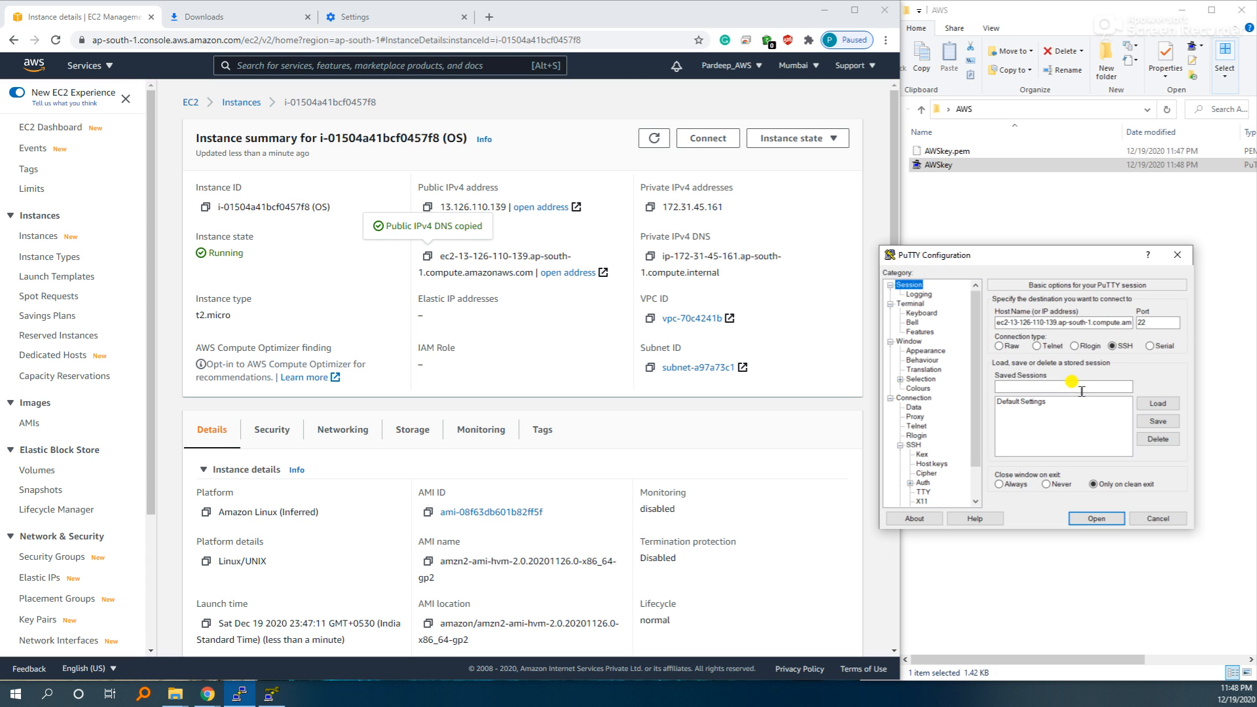
pyautogui.write('M')
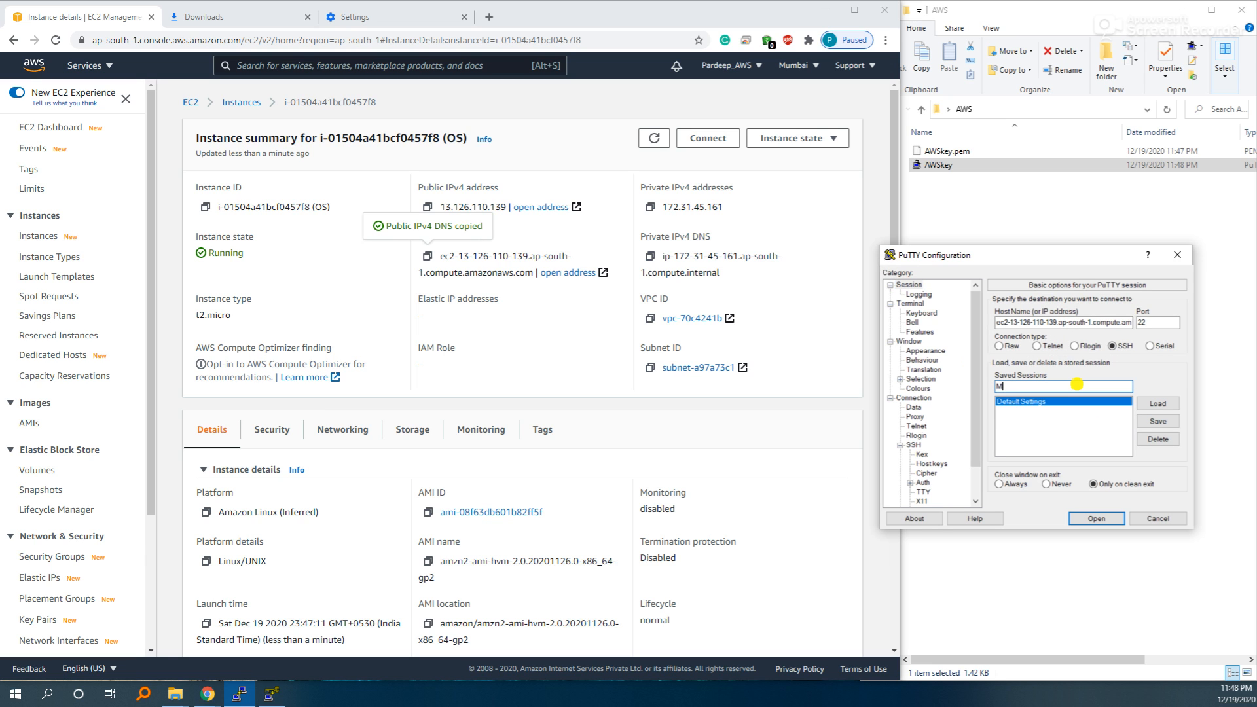
pyautogui.write('y first sessio')
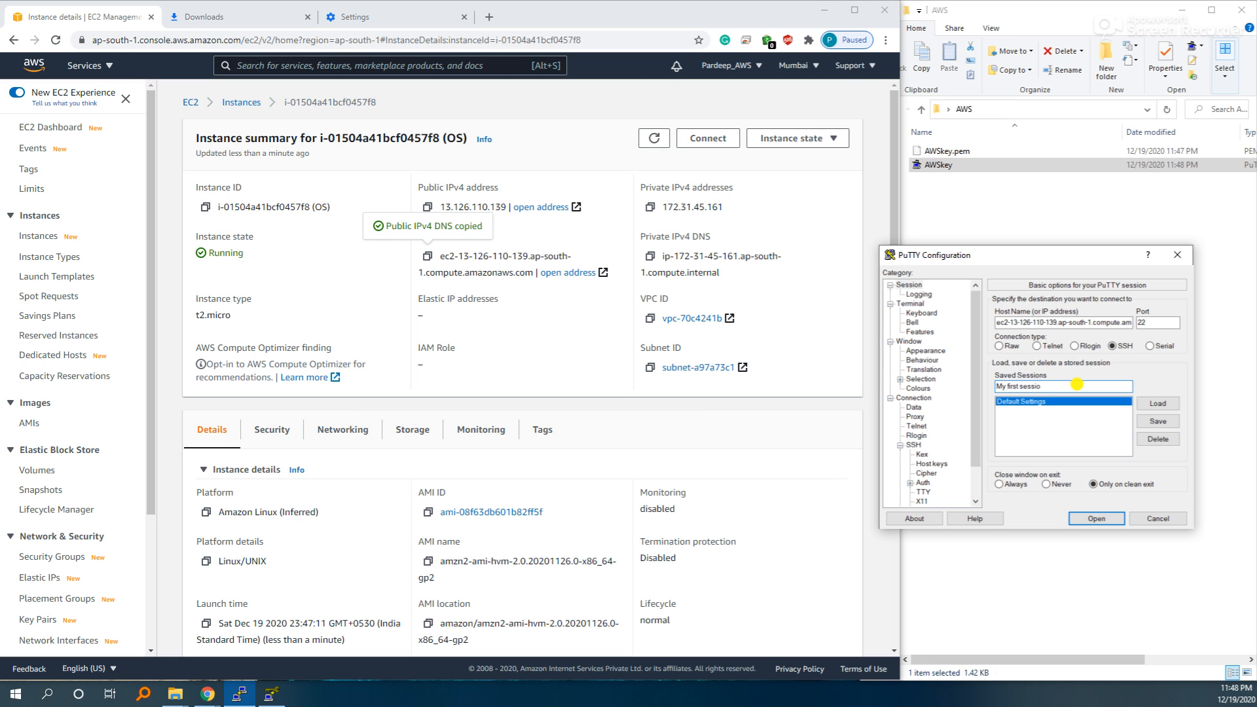
pyautogui.click(1157, 421)
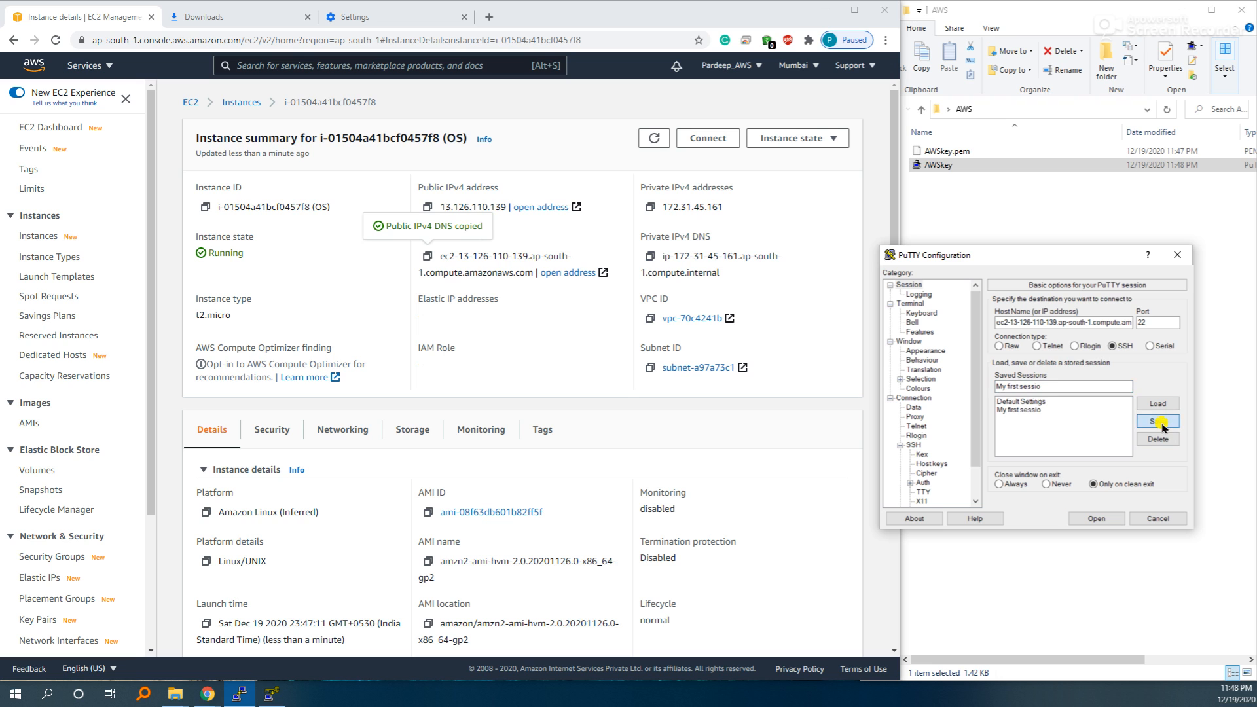
pyautogui.click(1157, 421)
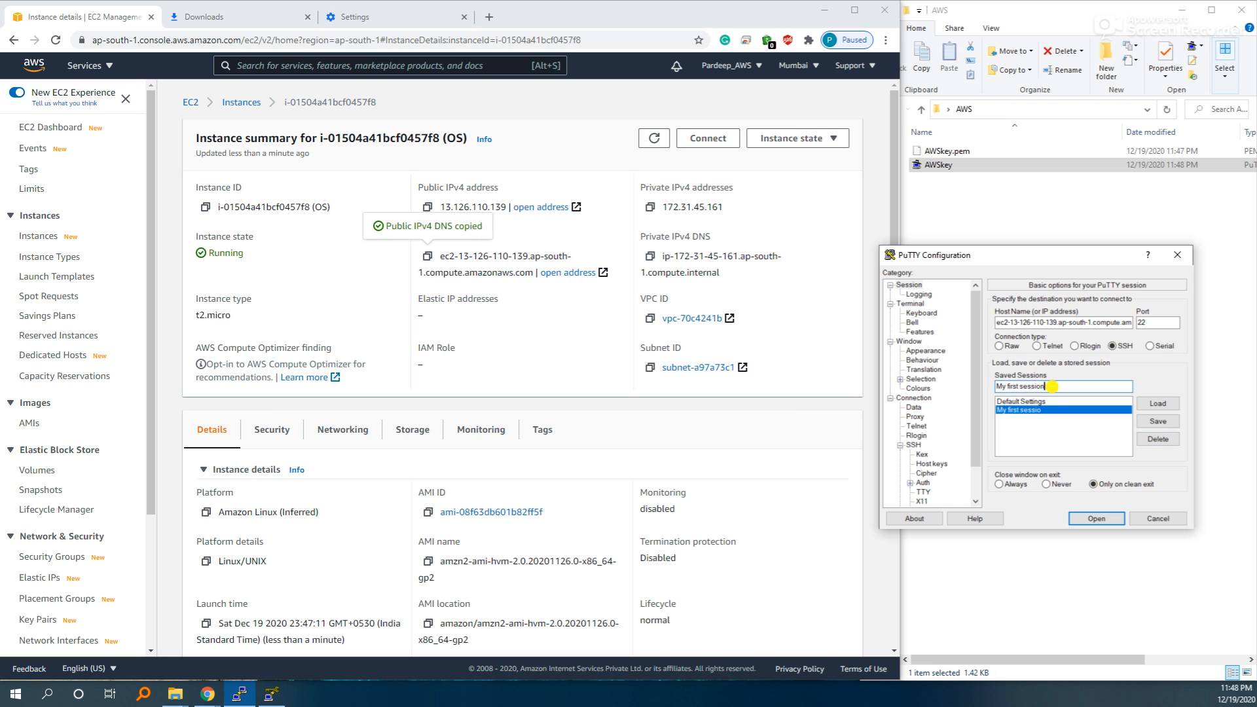
pyautogui.click(1157, 421)
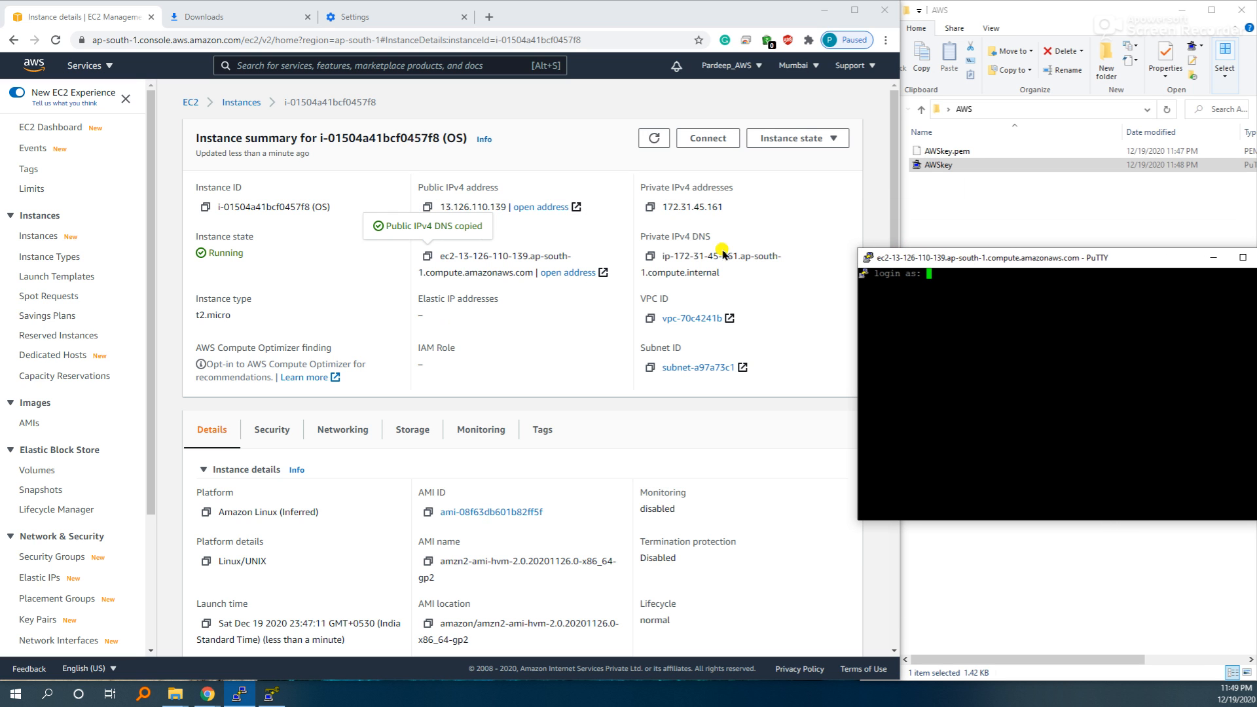
# Step: Open the instance's Connect page to find the ec2-user login name
pyautogui.click(707, 138)
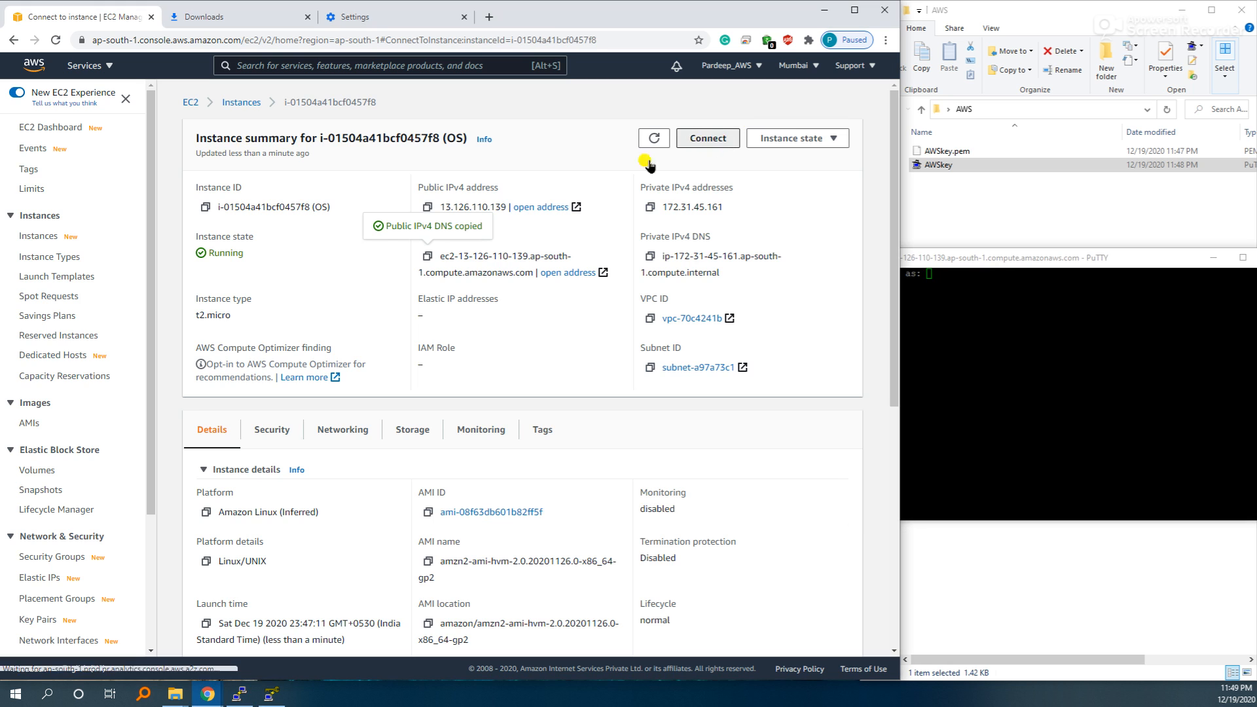
pyautogui.click(707, 139)
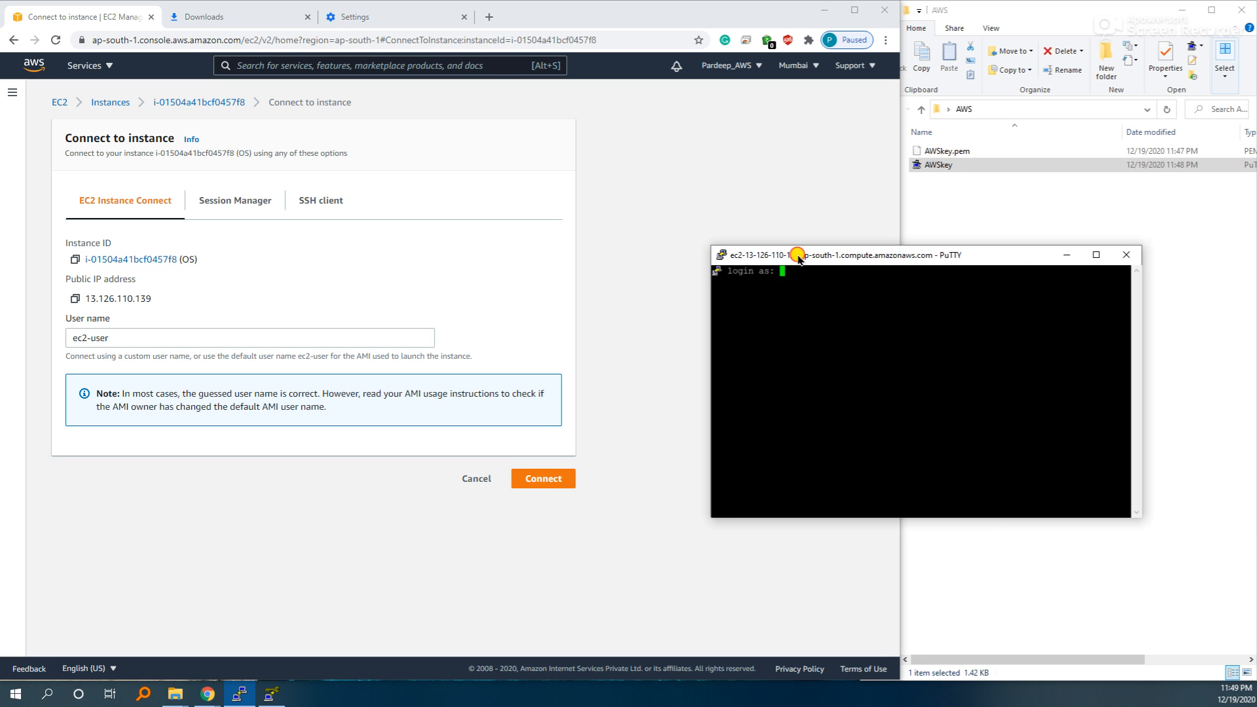
# Step: Log in as ec2-user, run date, then close and confirm ending the PuTTY session
pyautogui.moveTo(798, 254); pyautogui.dragTo(657, 250)
pyautogui.write('ec2-user')
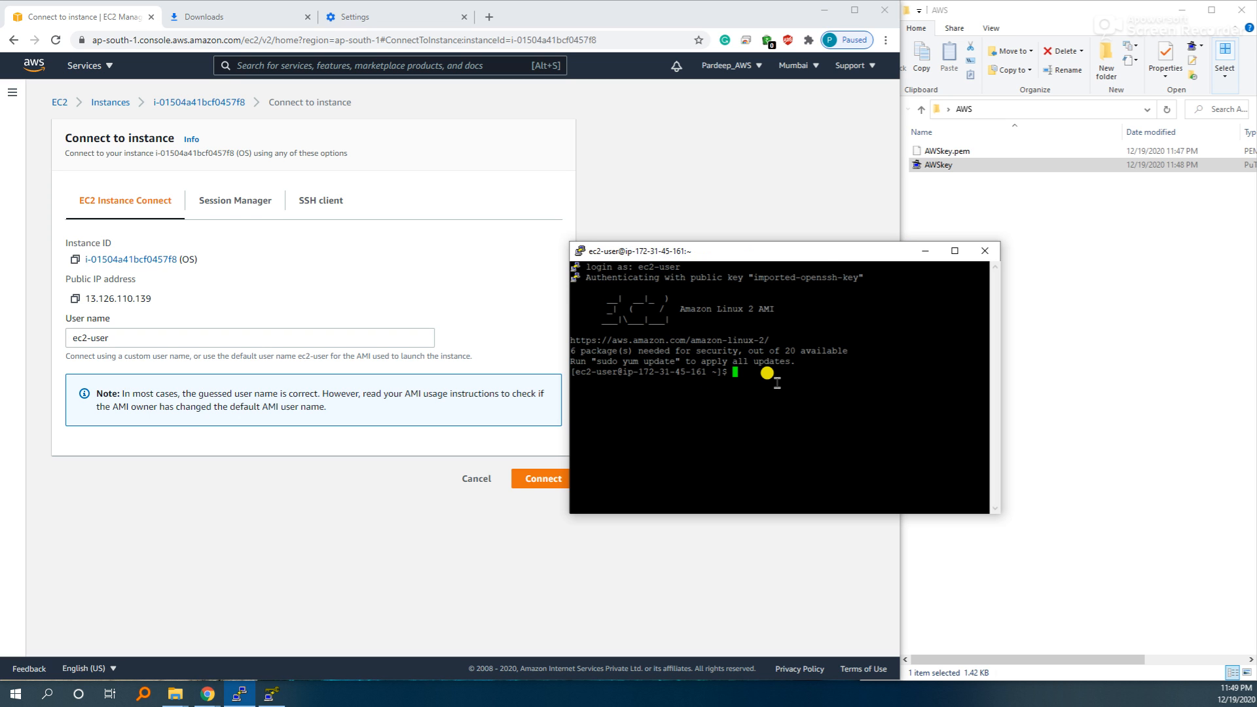
pyautogui.write('date')
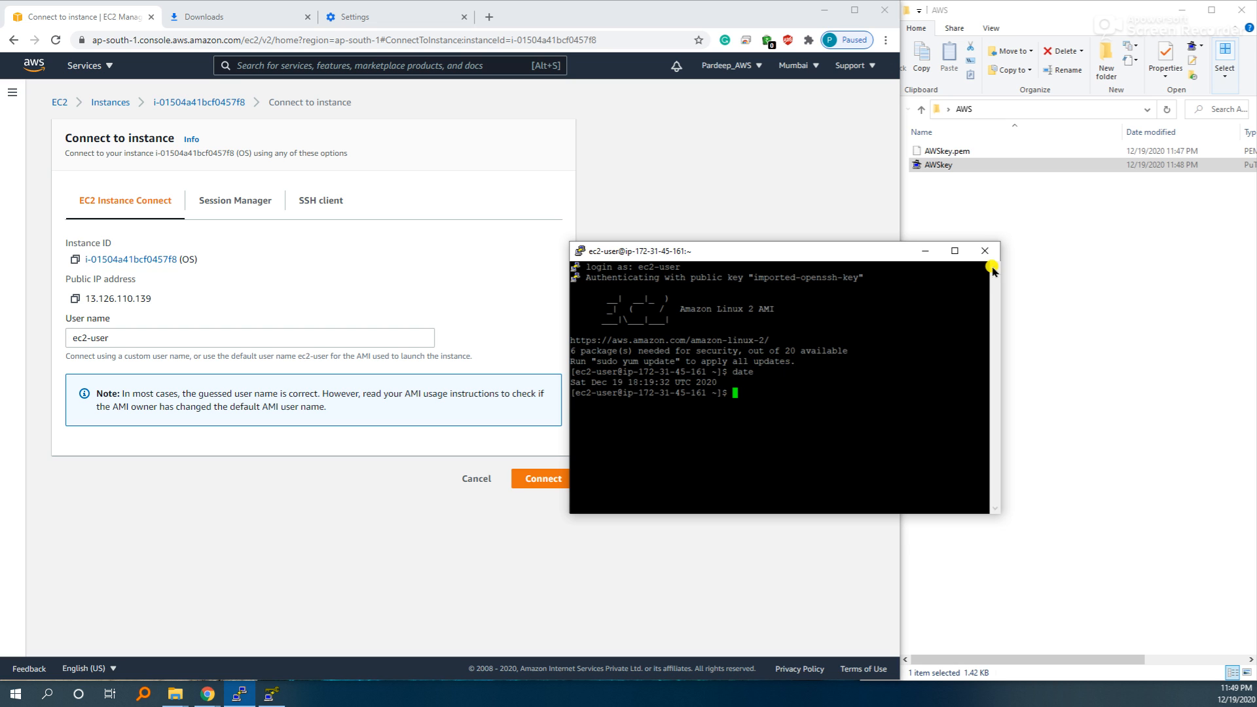
pyautogui.click(985, 250)
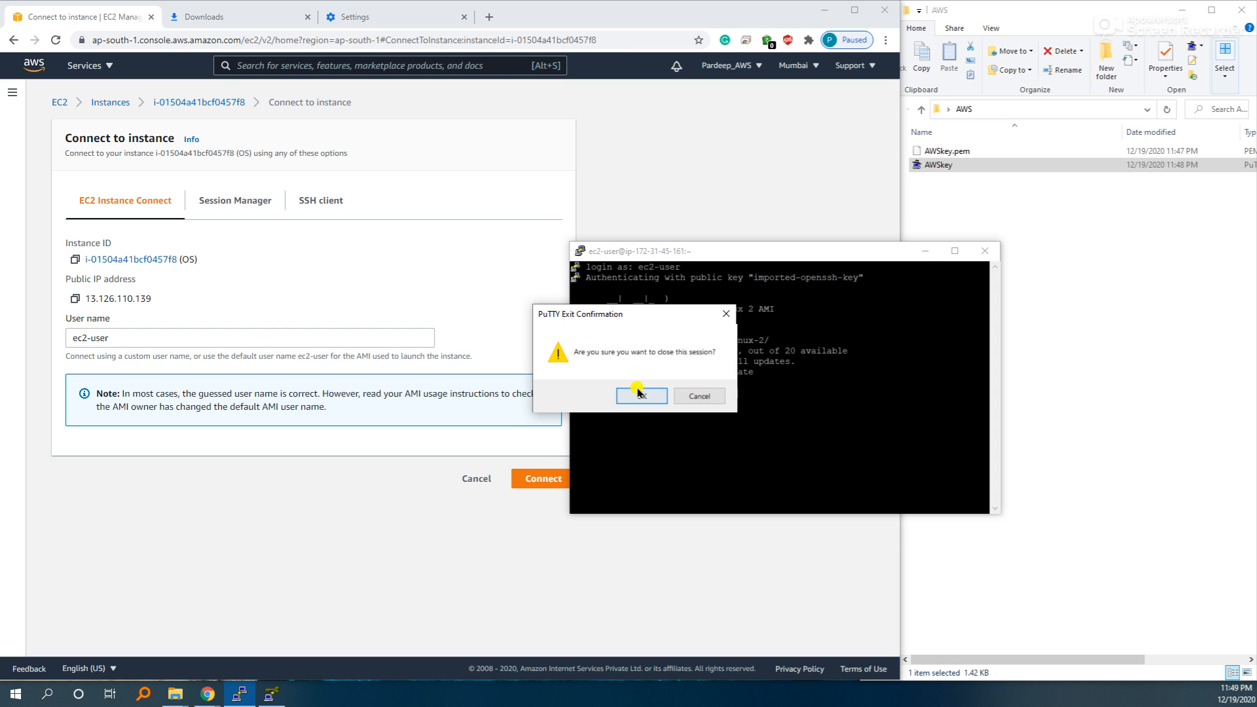
pyautogui.click(640, 396)
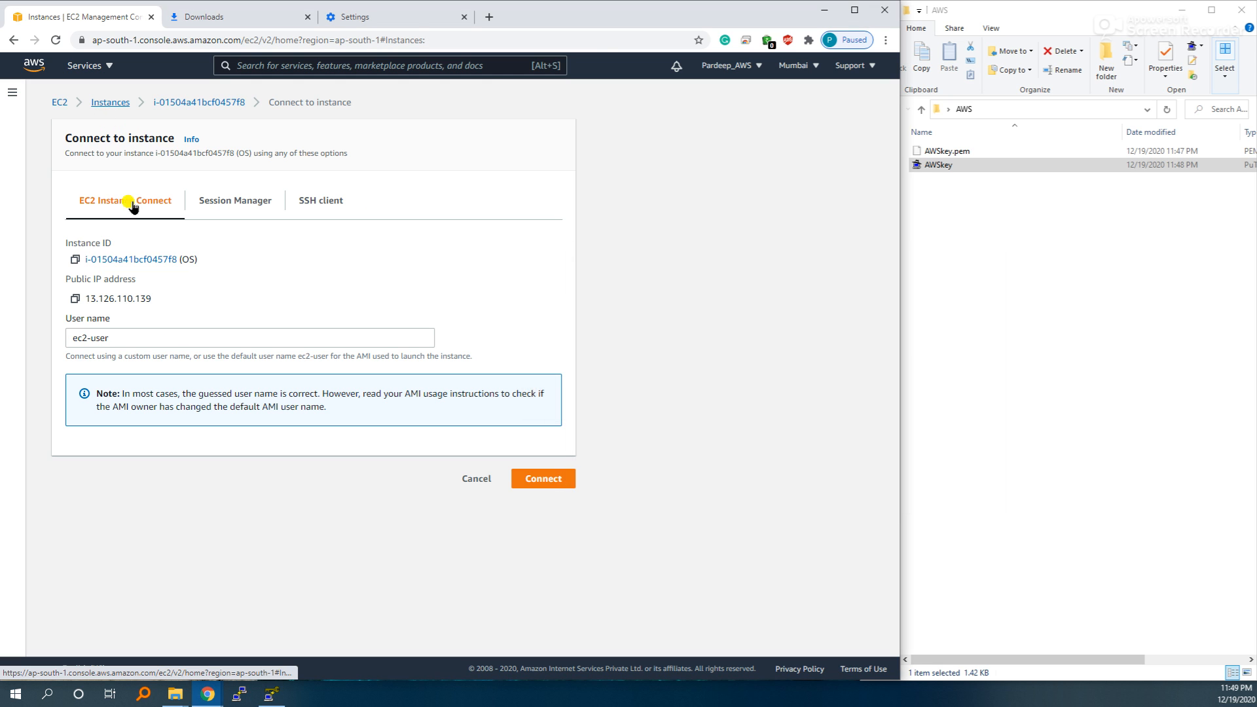
# Step: Stop the OS instance from the Instances list via Instance state > Stop instance
pyautogui.click(474, 478)
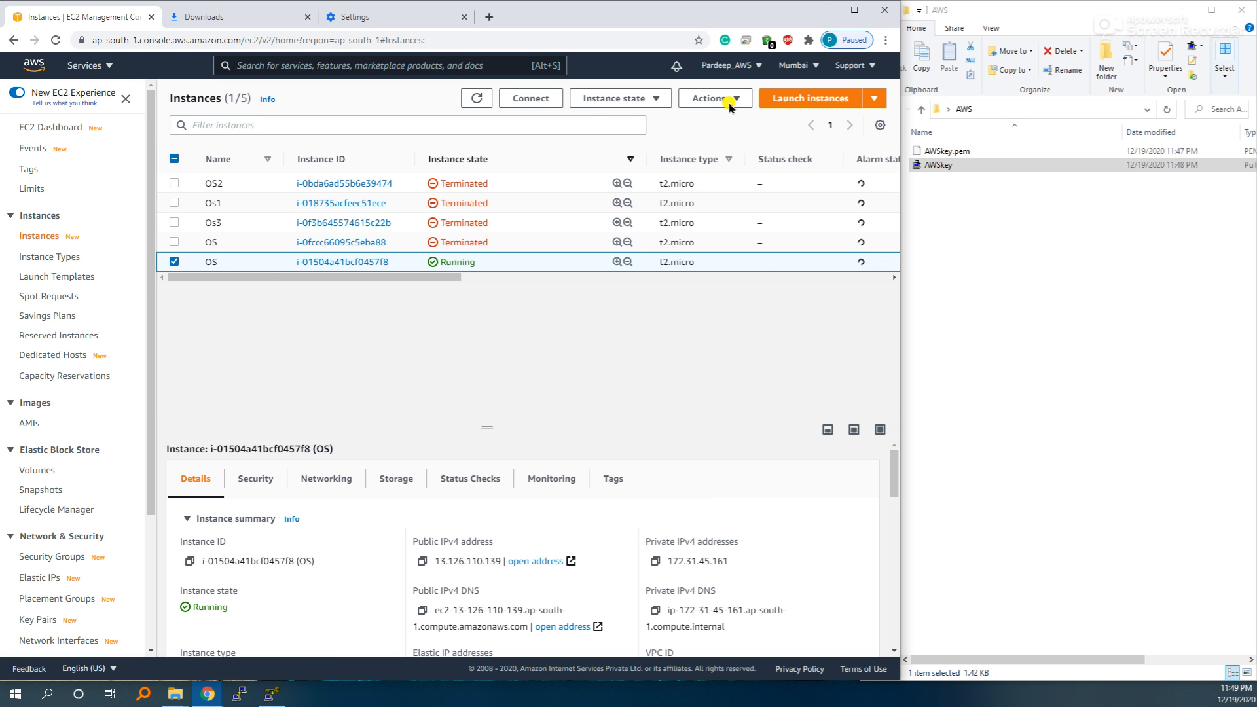
pyautogui.click(709, 97)
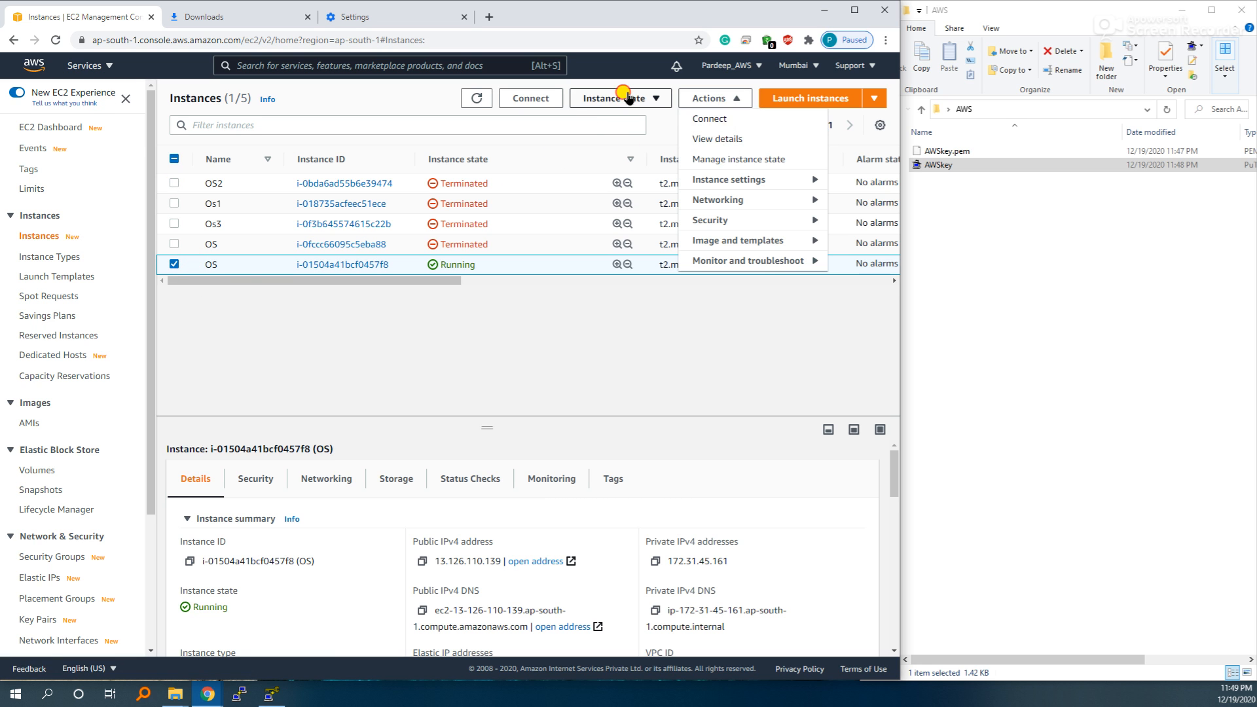
pyautogui.click(619, 98)
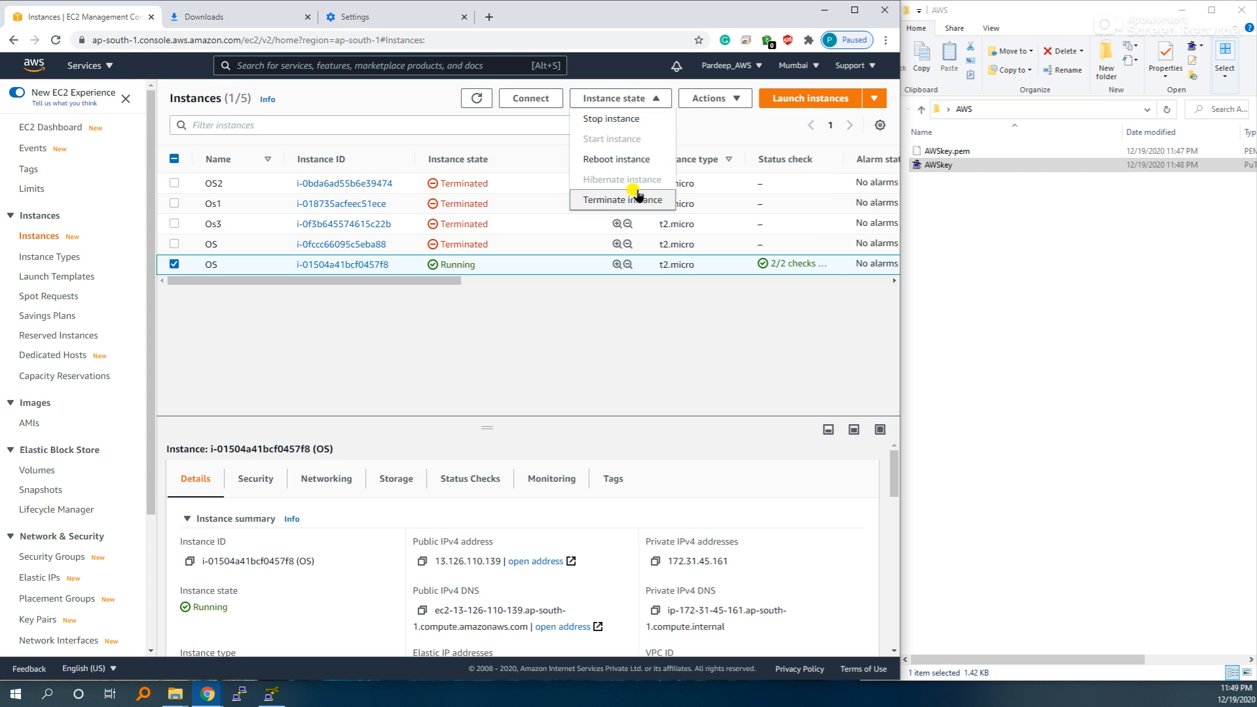
pyautogui.click(612, 118)
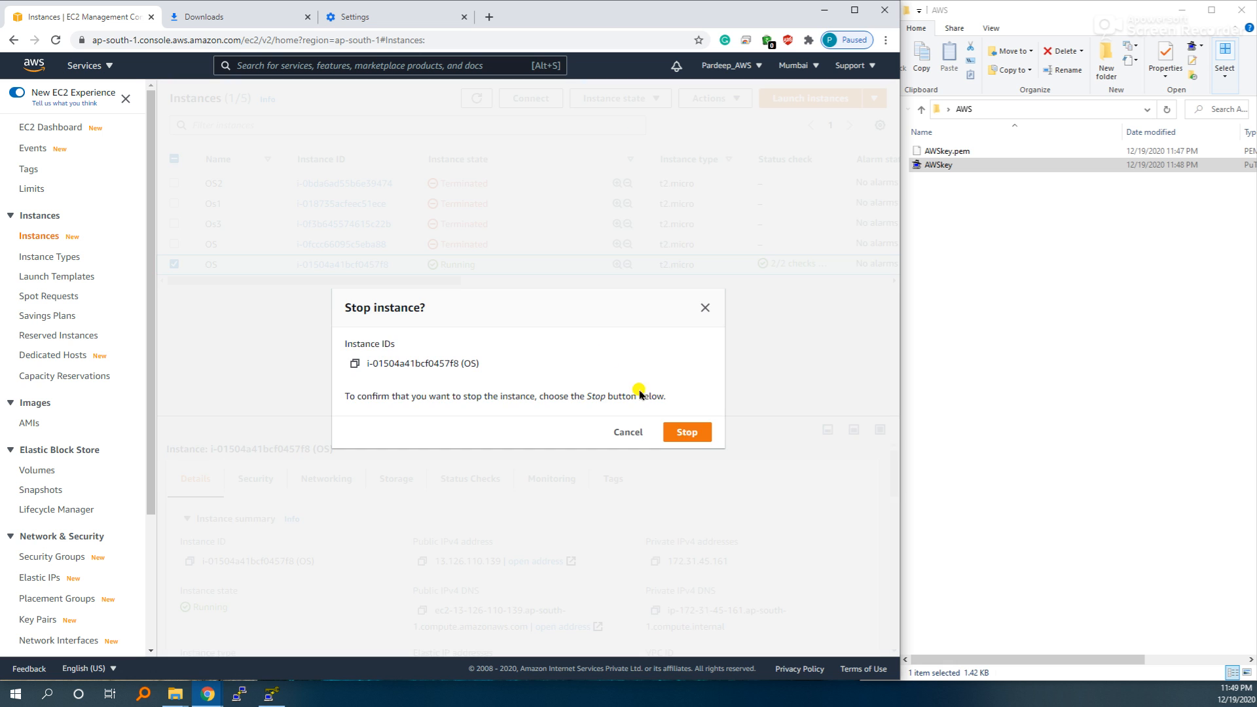
pyautogui.click(685, 431)
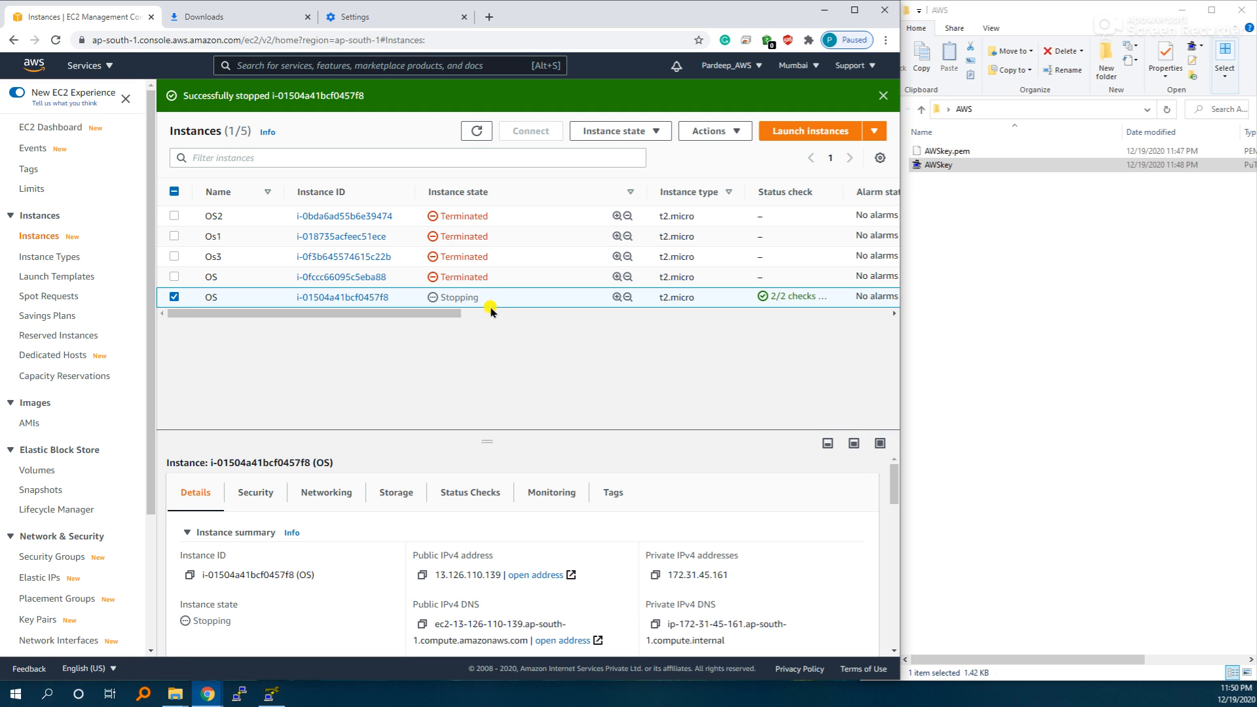
pyautogui.moveTo(351, 403)
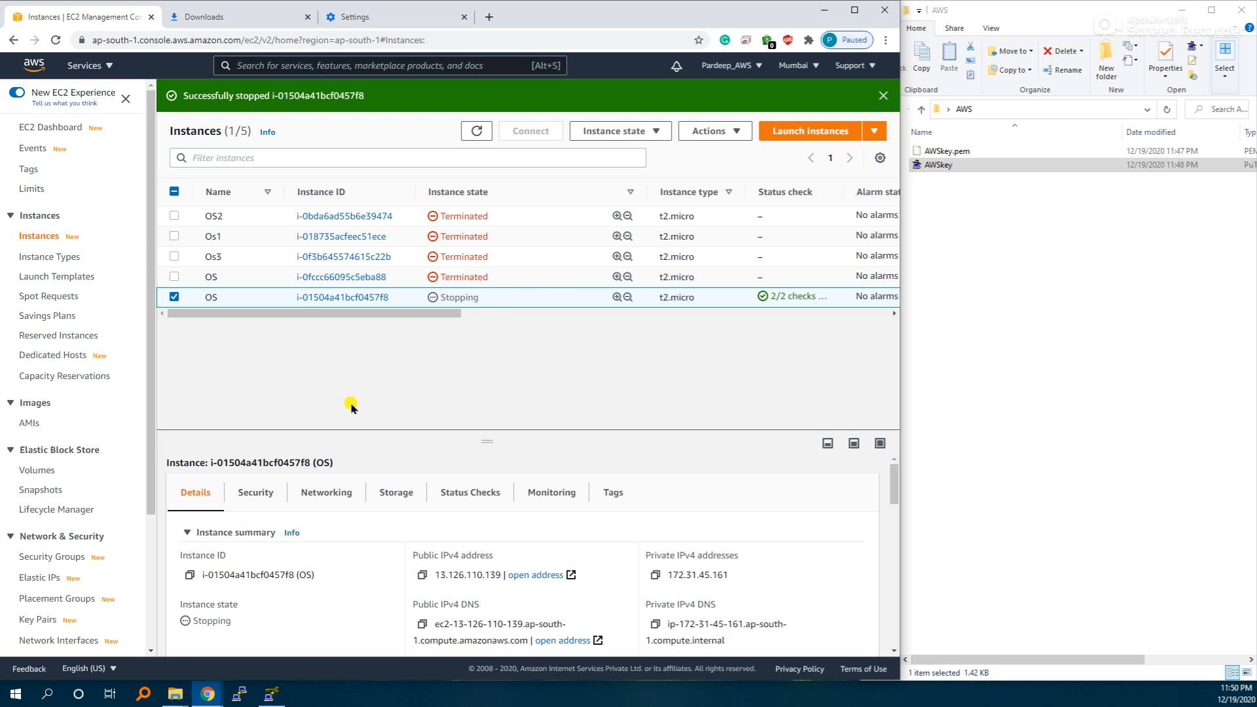
pyautogui.moveTo(342, 471)
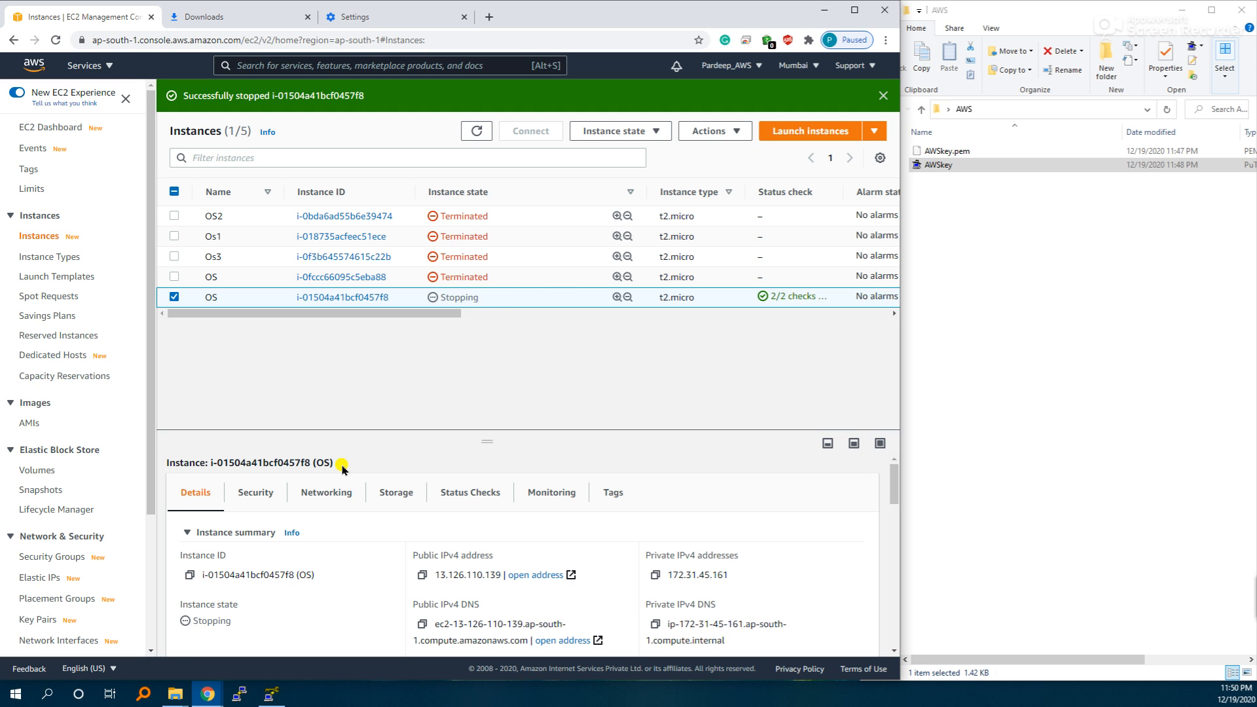